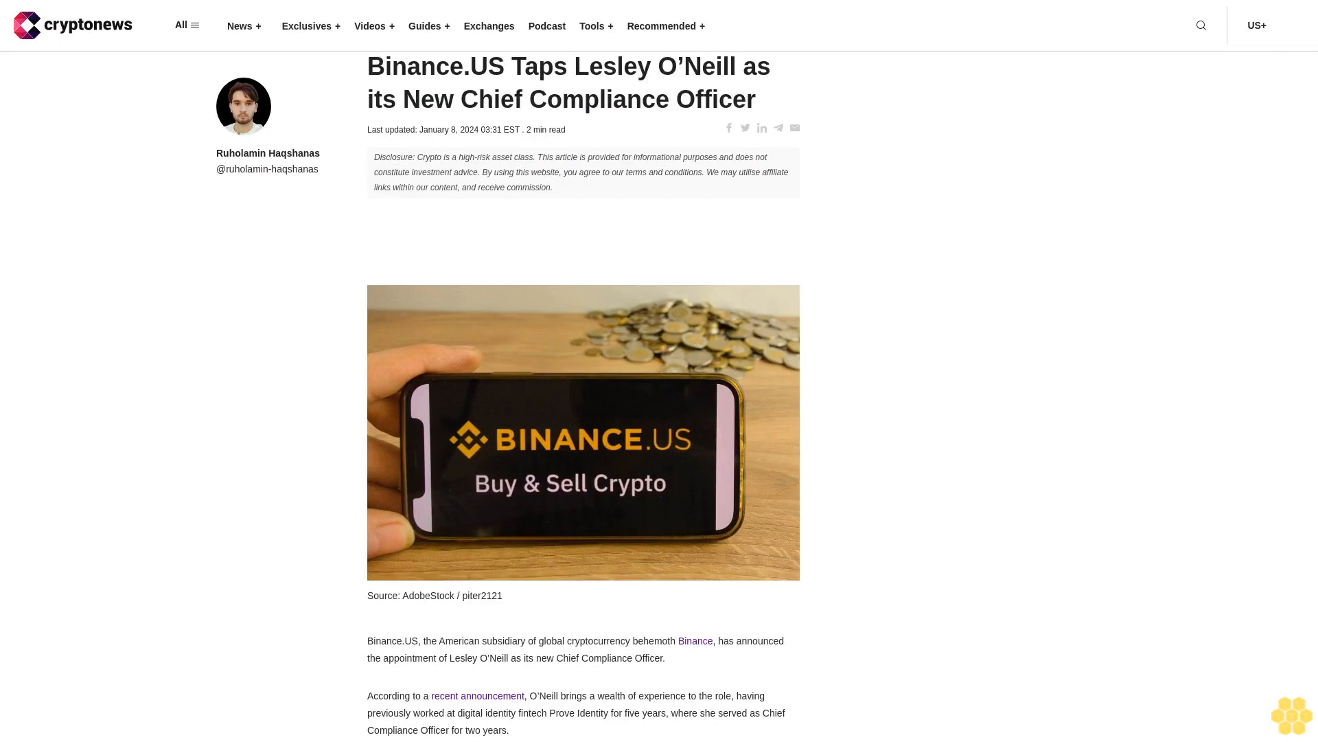
{"action": "scroll", "scroll_direction": "down", "scroll_amount": 3}
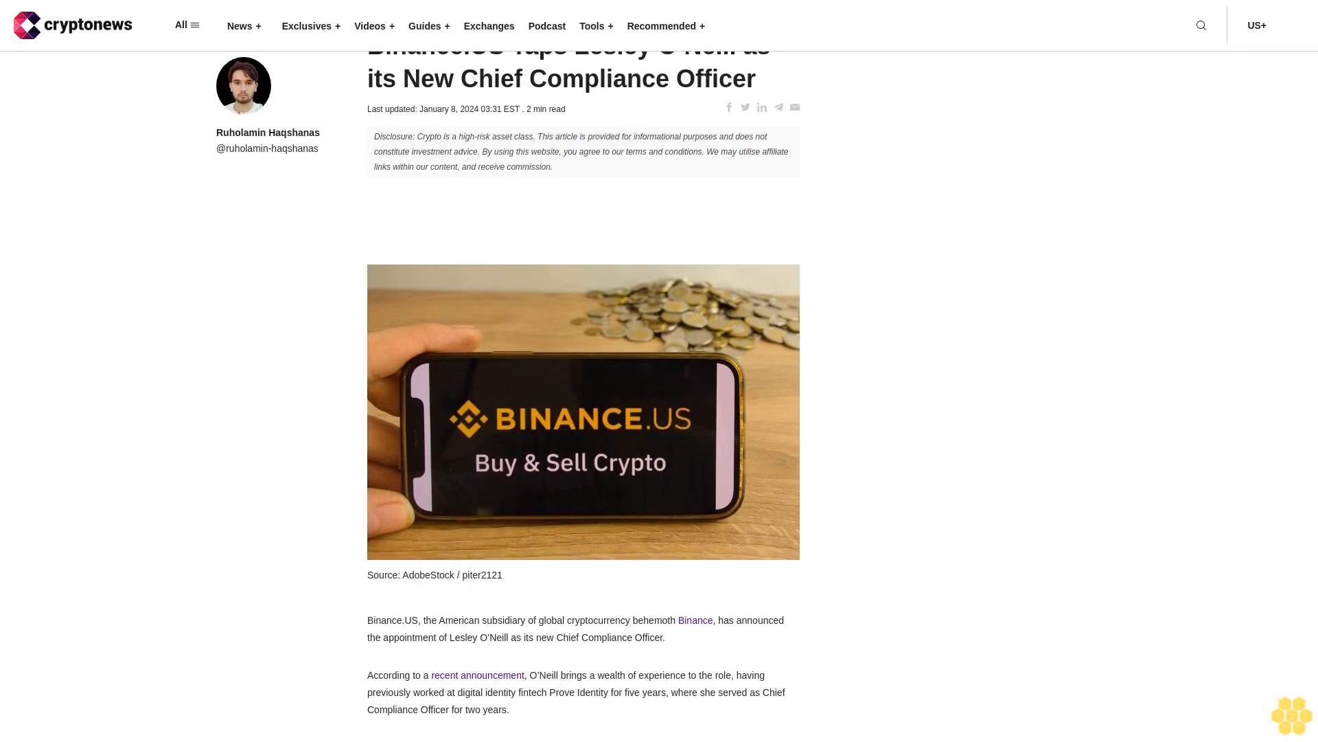
{"action": "scroll", "scroll_direction": "down", "scroll_amount": 3}
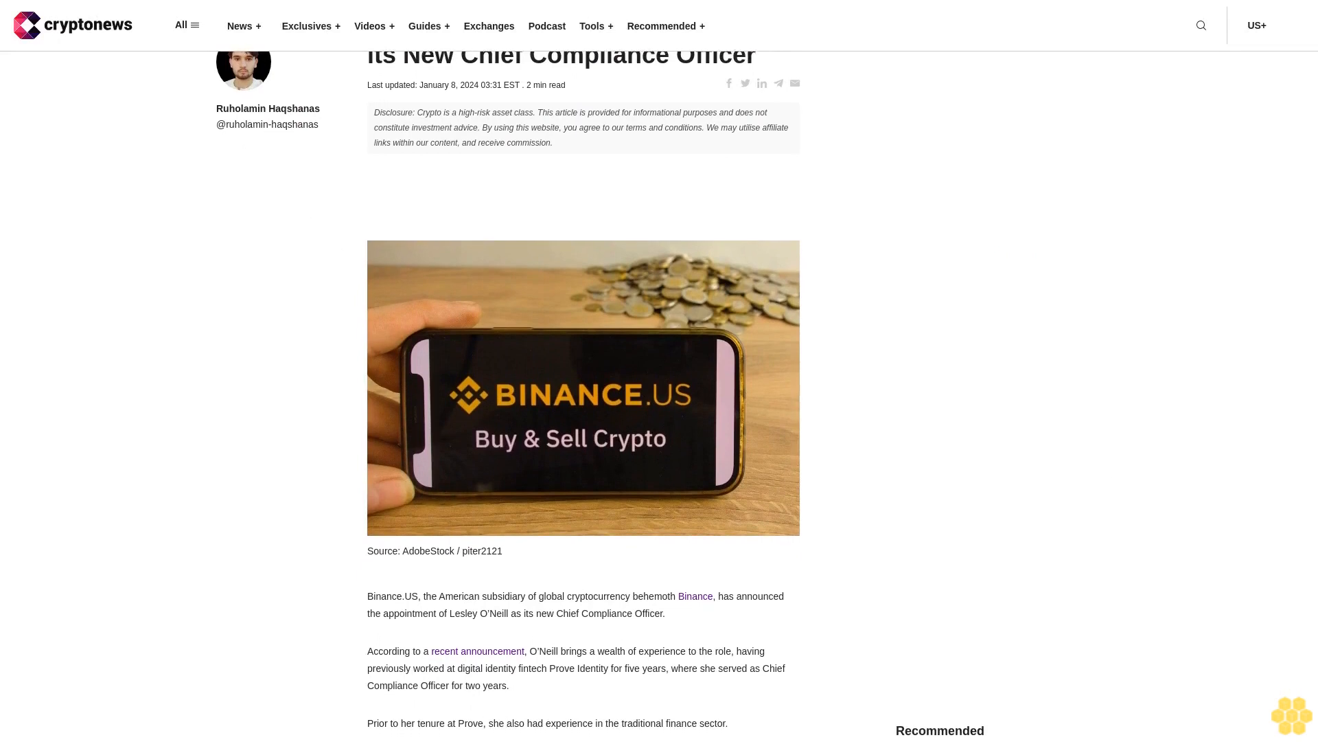
{"action": "scroll", "scroll_direction": "down", "scroll_amount": 3}
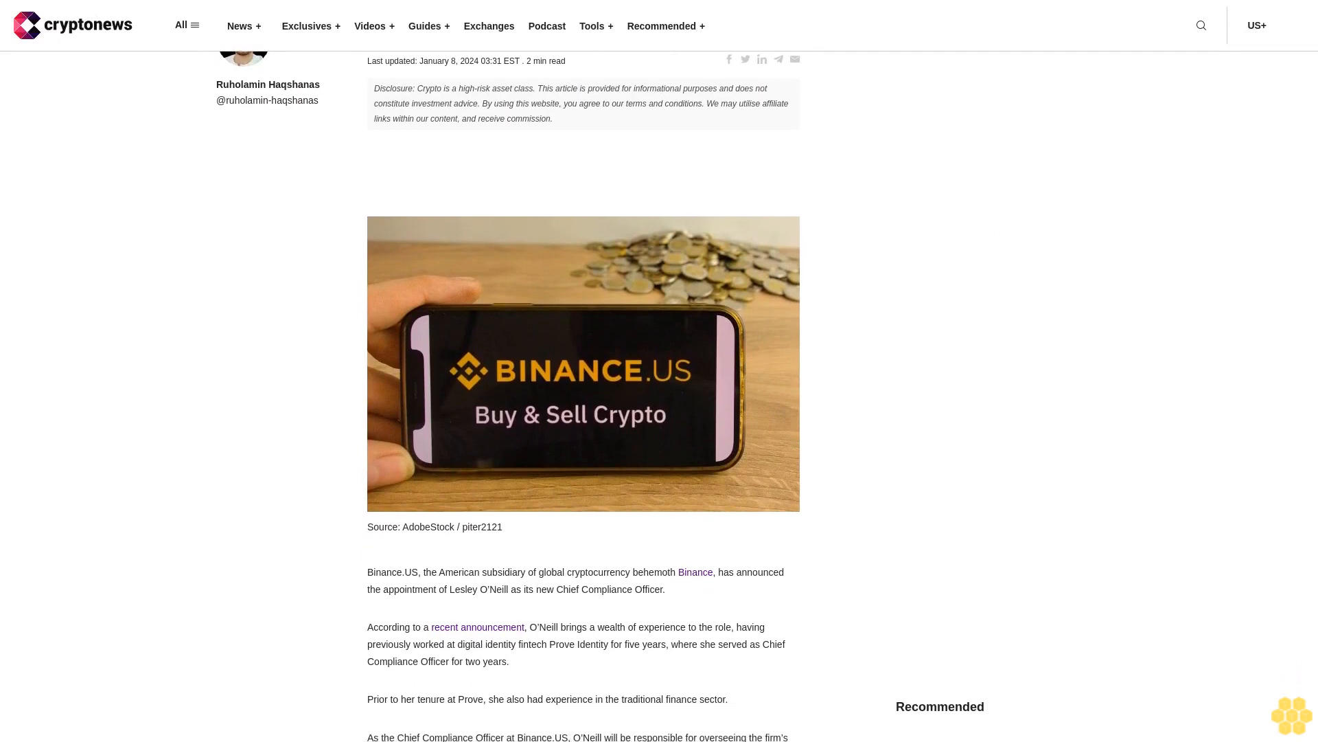
{"action": "scroll", "scroll_direction": "down", "scroll_amount": 3}
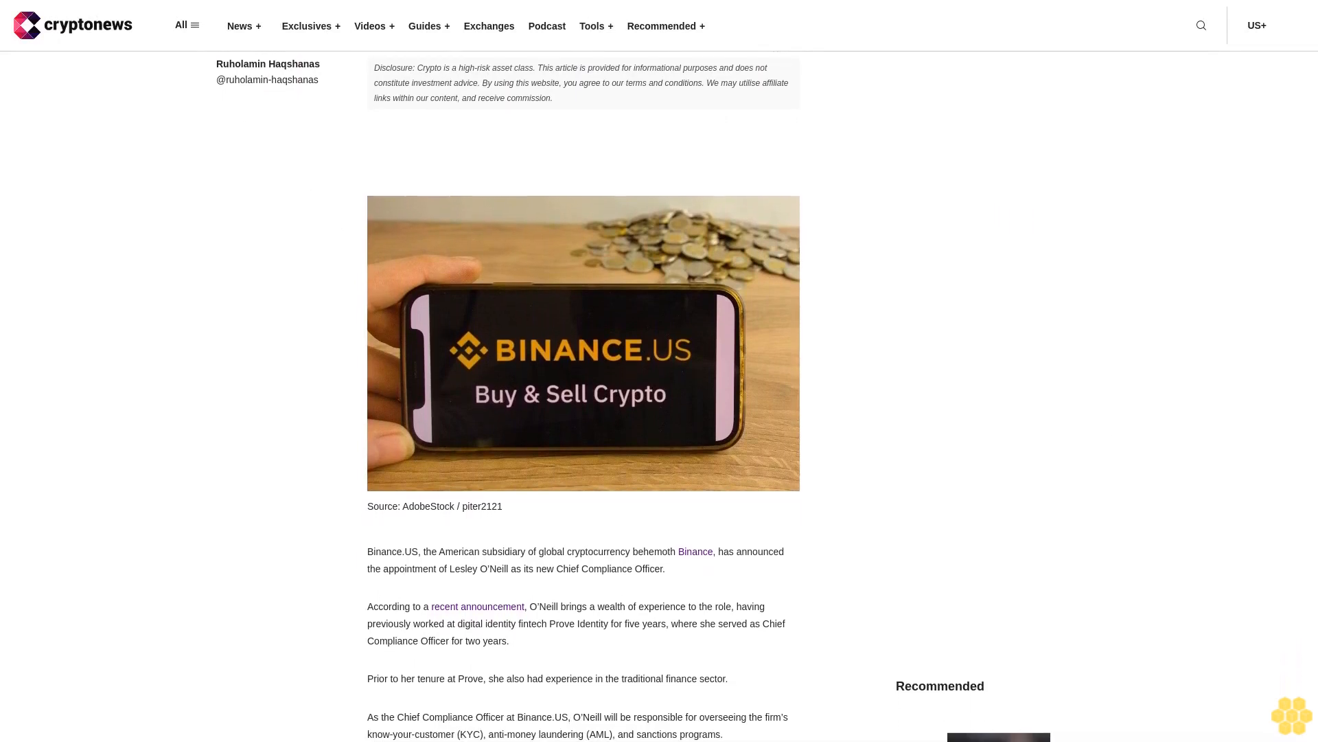
{"action": "scroll", "scroll_direction": "down", "scroll_amount": 3}
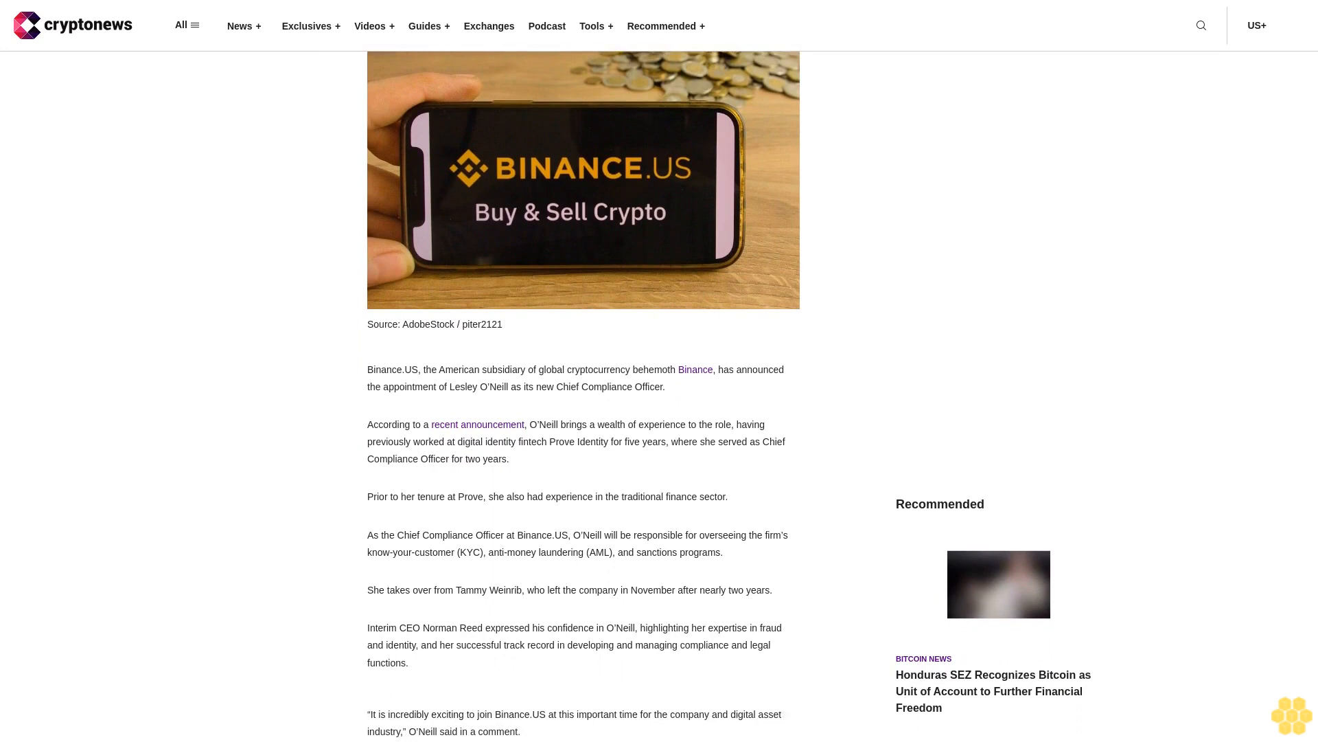
{"action": "scroll", "scroll_direction": "down", "scroll_amount": 3}
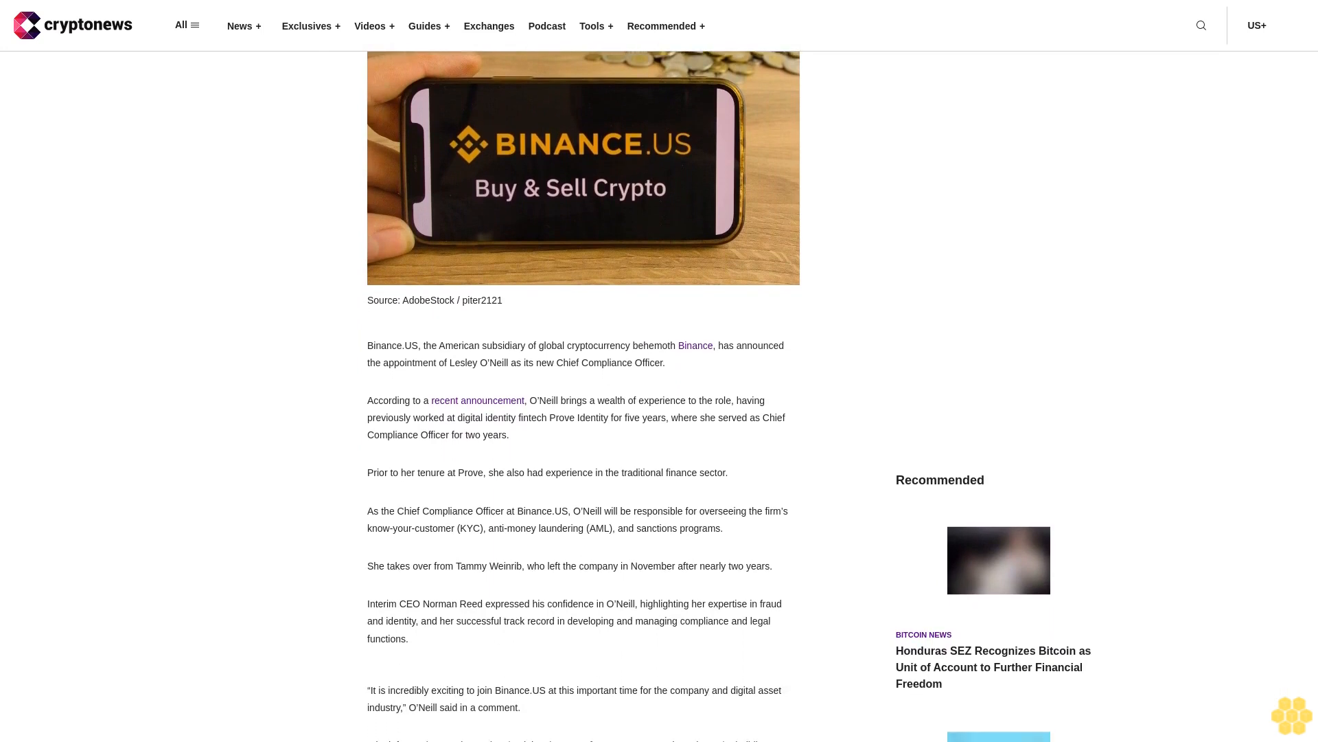
{"action": "scroll", "scroll_direction": "down", "scroll_amount": 3}
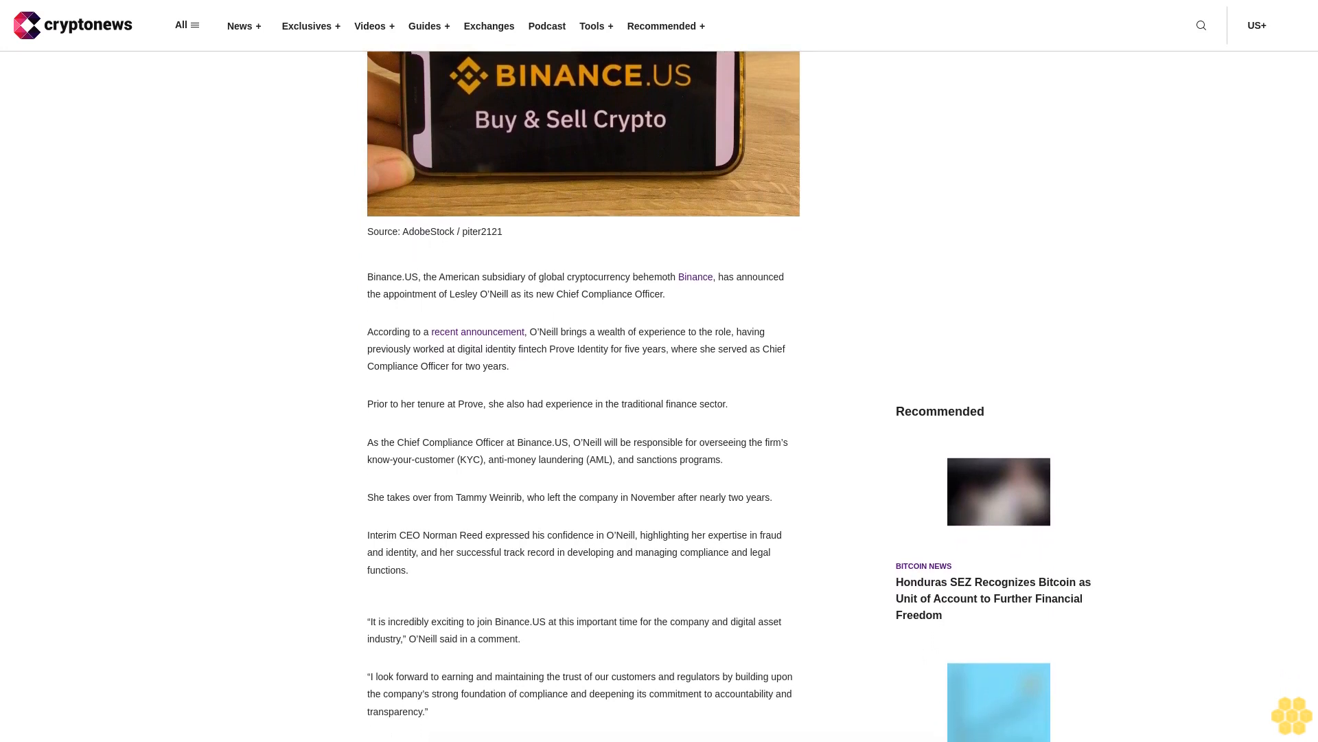
{"action": "scroll", "scroll_direction": "down", "scroll_amount": 3}
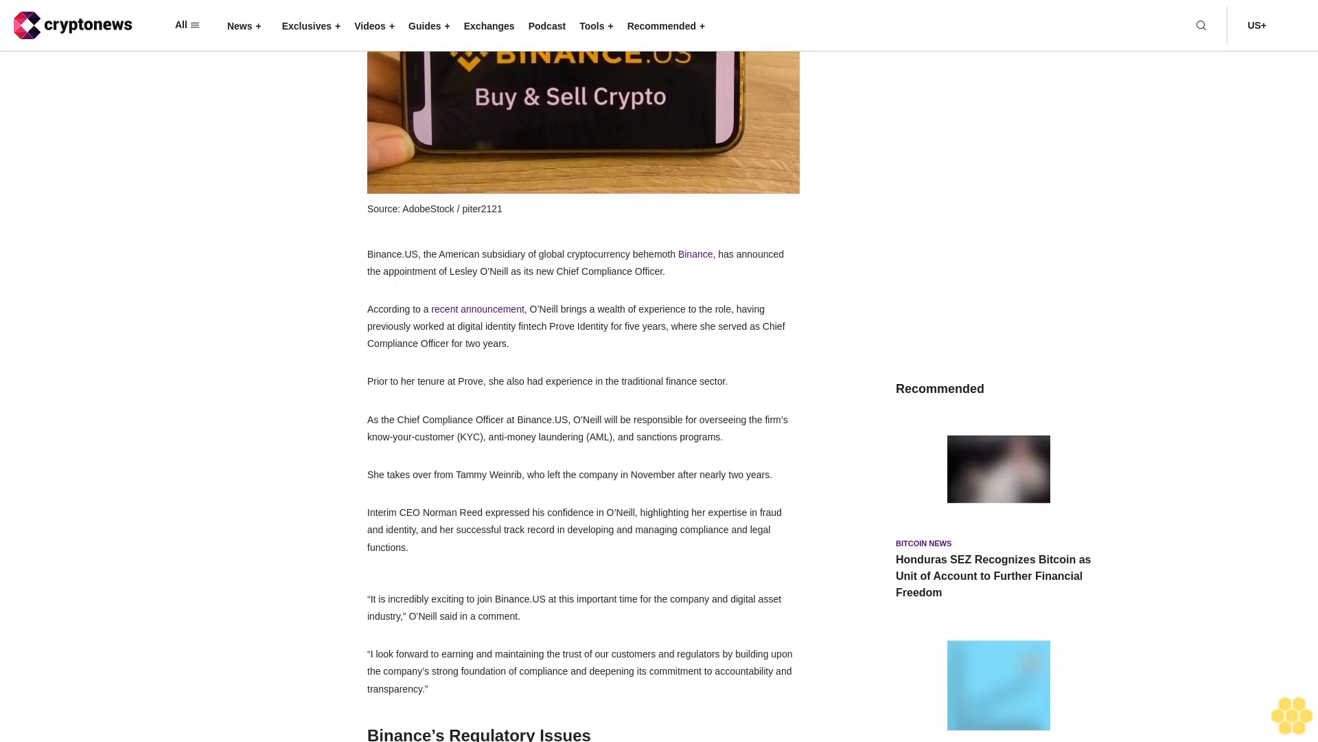
{"action": "scroll", "scroll_direction": "down", "scroll_amount": 3}
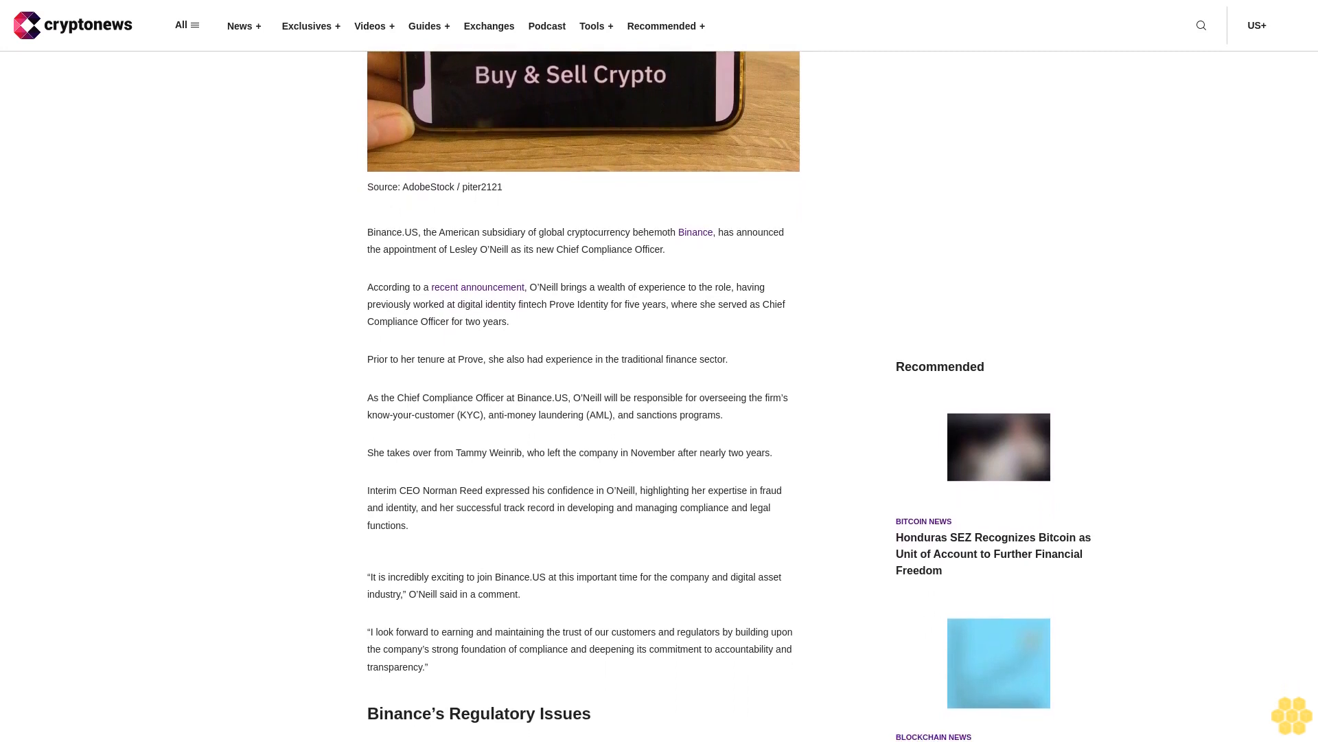
{"action": "scroll", "scroll_direction": "down", "scroll_amount": 3}
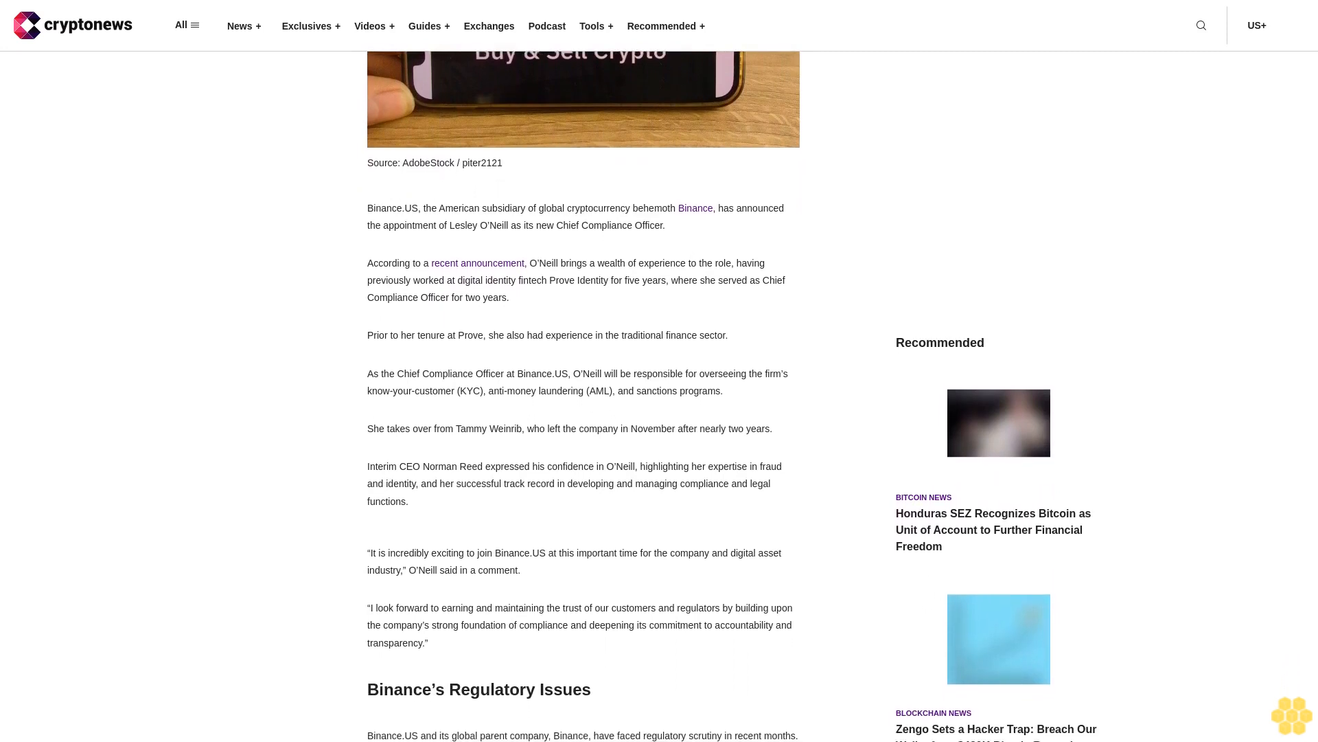
{"action": "scroll", "scroll_direction": "down", "scroll_amount": 3}
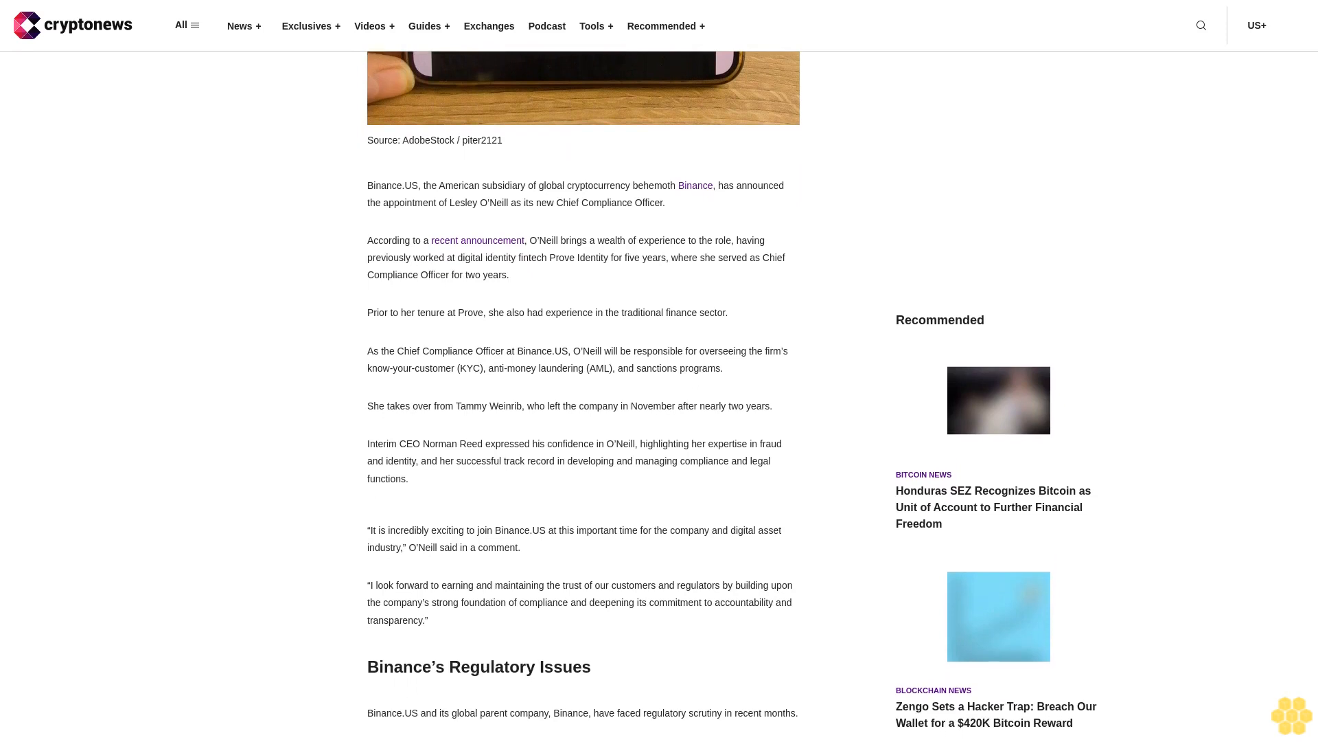
{"action": "scroll", "scroll_direction": "down", "scroll_amount": 3}
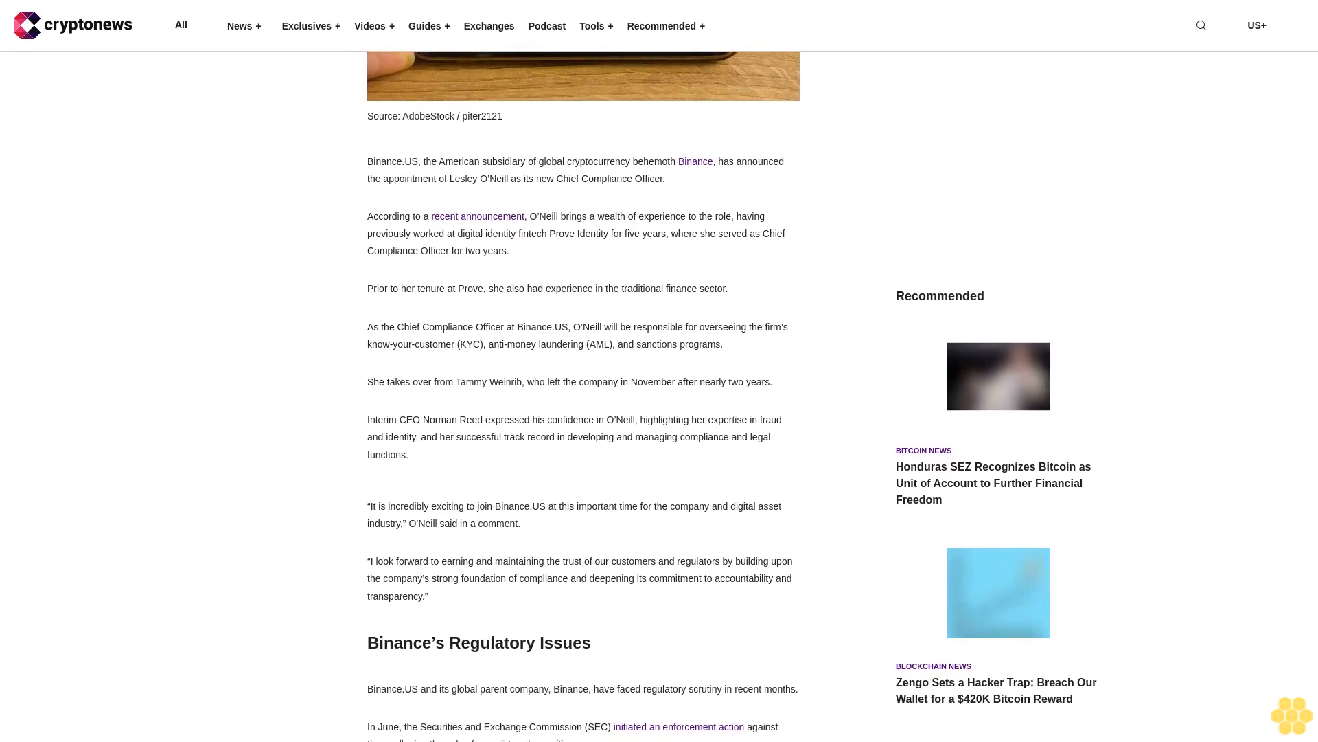
{"action": "scroll", "scroll_direction": "down", "scroll_amount": 3}
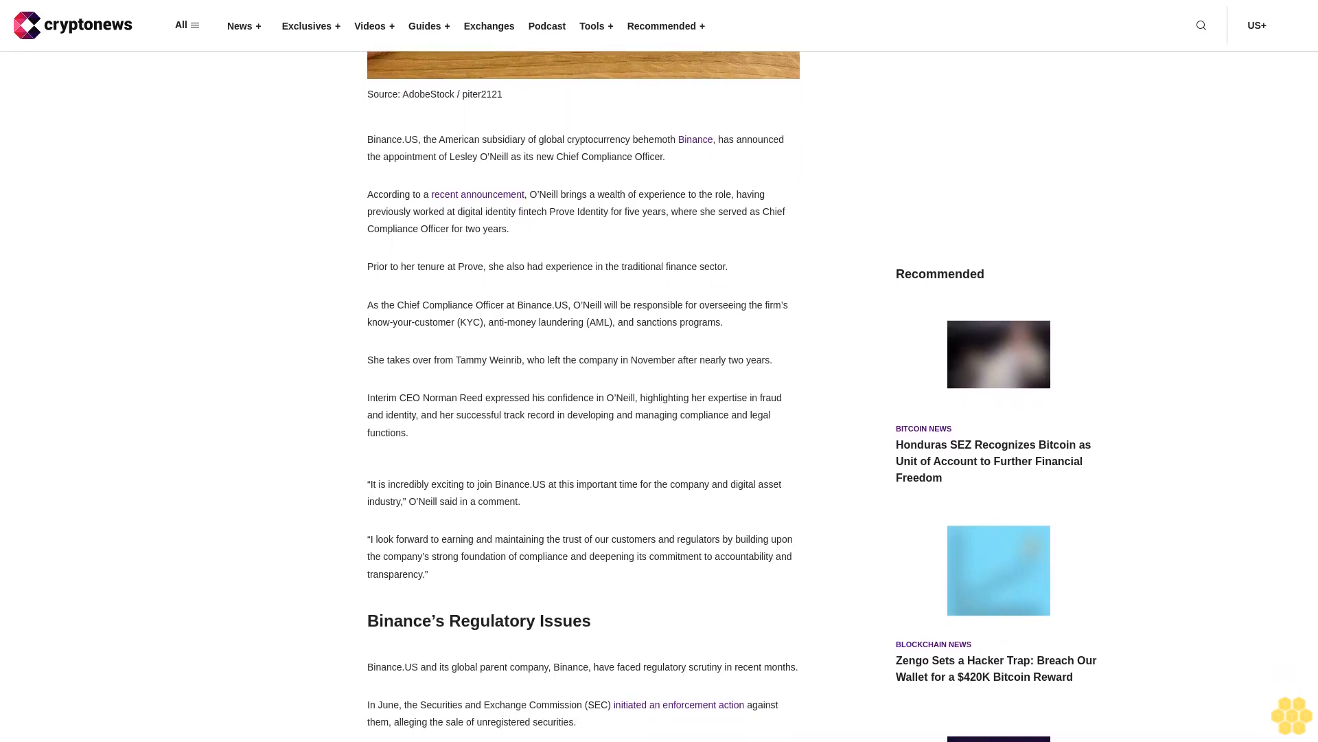
{"action": "scroll", "scroll_direction": "down", "scroll_amount": 3}
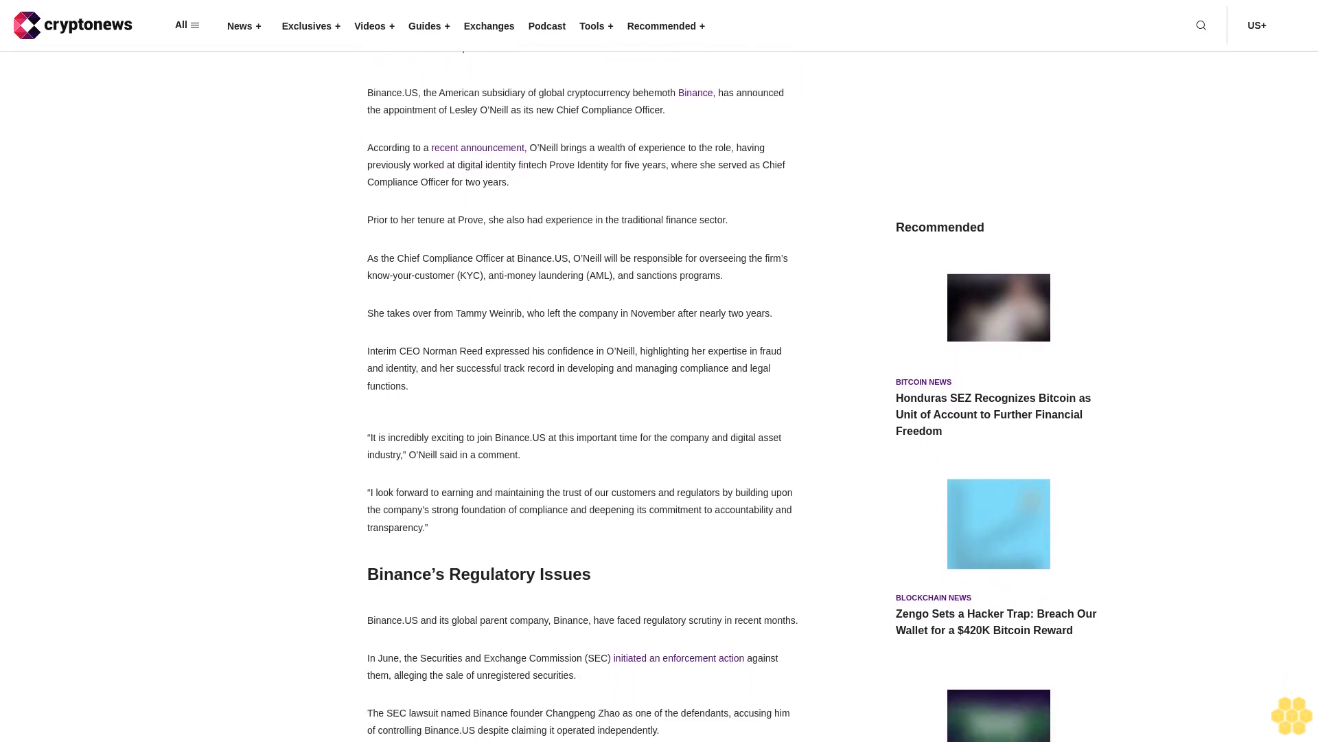
{"action": "scroll", "scroll_direction": "up", "scroll_amount": 3}
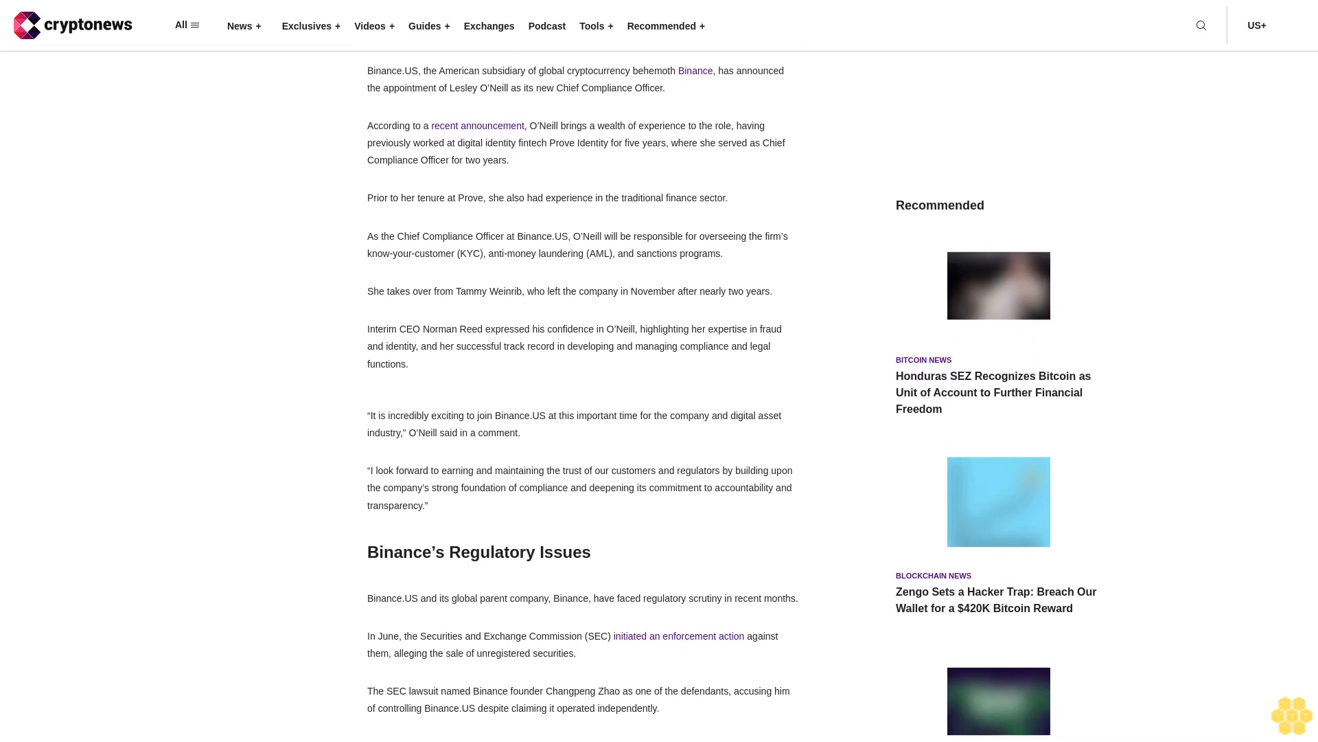
{"action": "scroll", "scroll_direction": "down", "scroll_amount": 3}
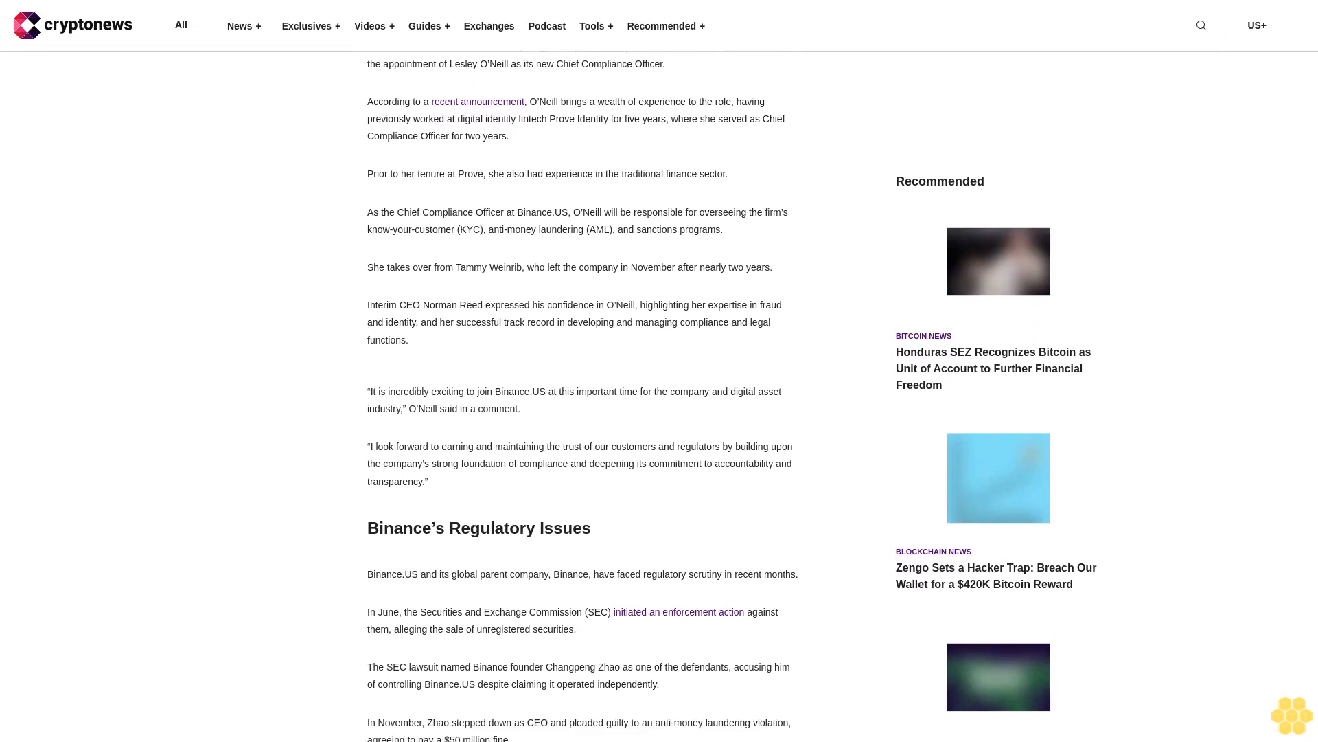
{"action": "scroll", "scroll_direction": "down", "scroll_amount": 3}
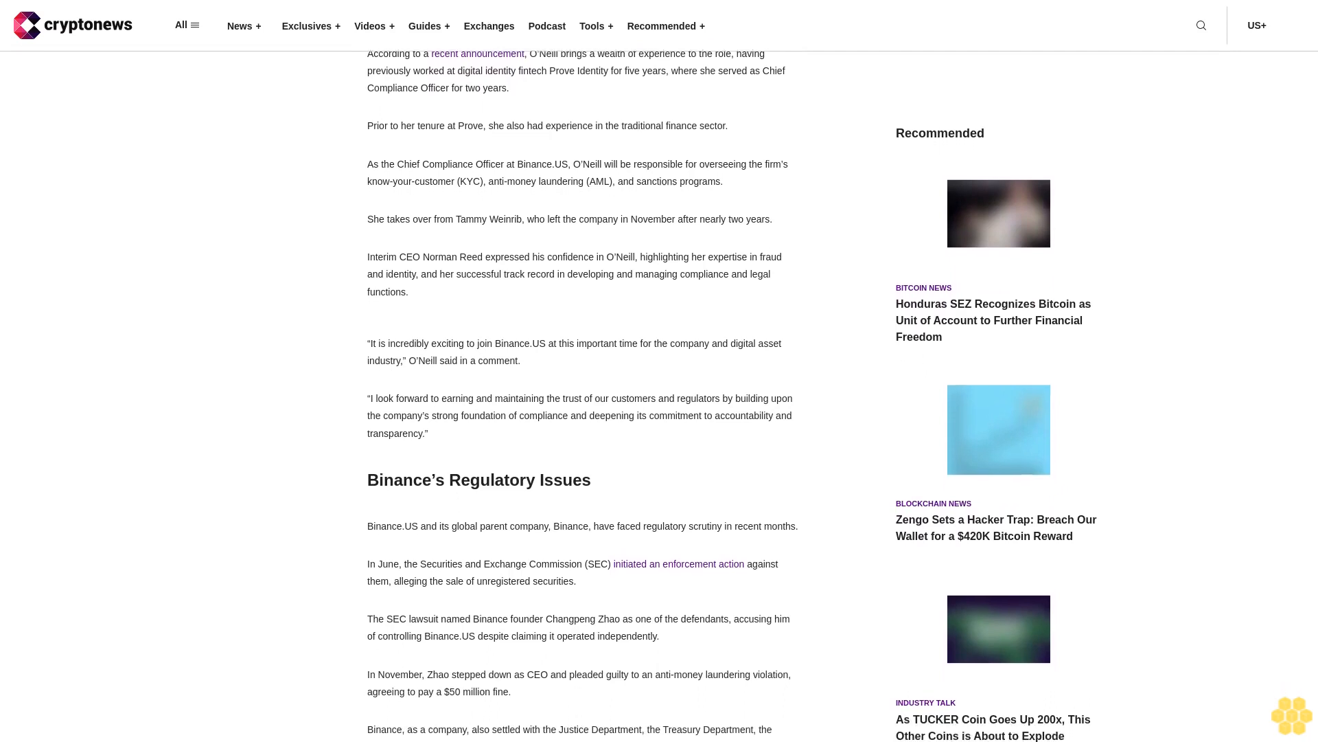
{"action": "scroll", "scroll_direction": "down", "scroll_amount": 3}
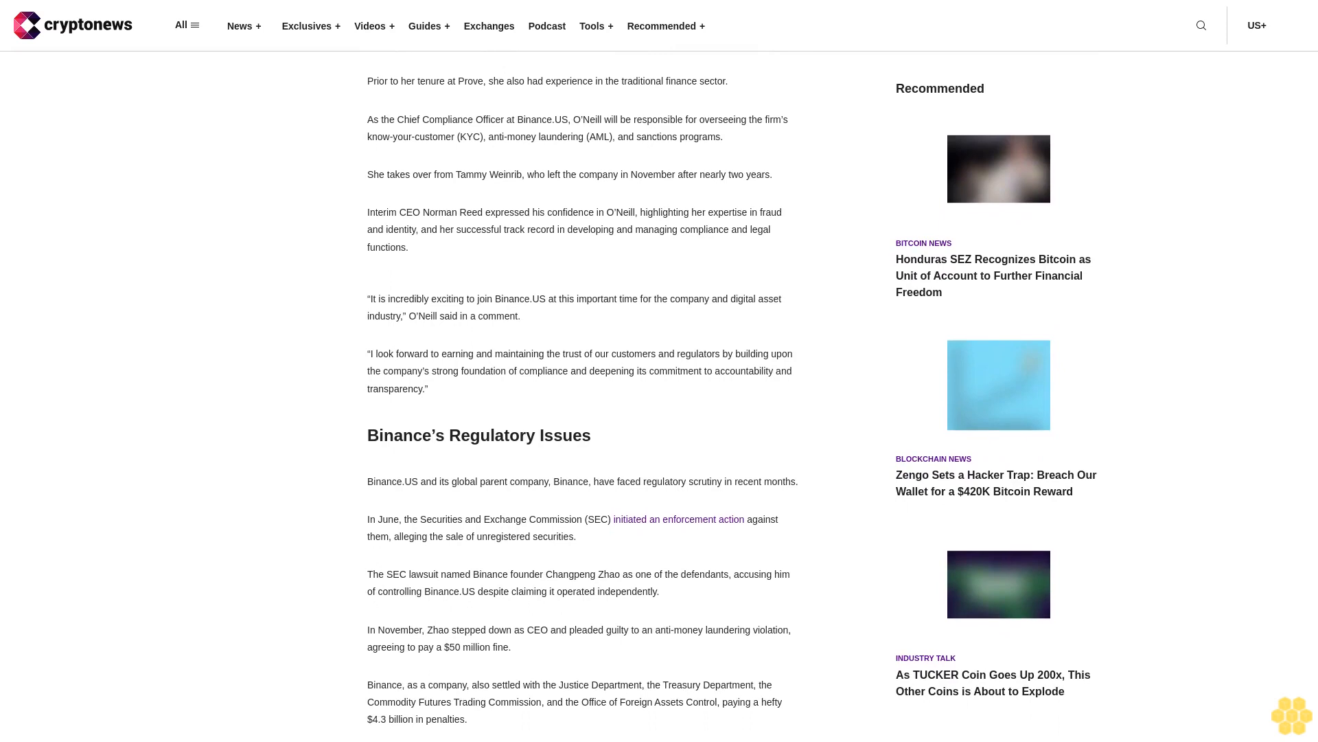
{"action": "scroll", "scroll_direction": "down", "scroll_amount": 3}
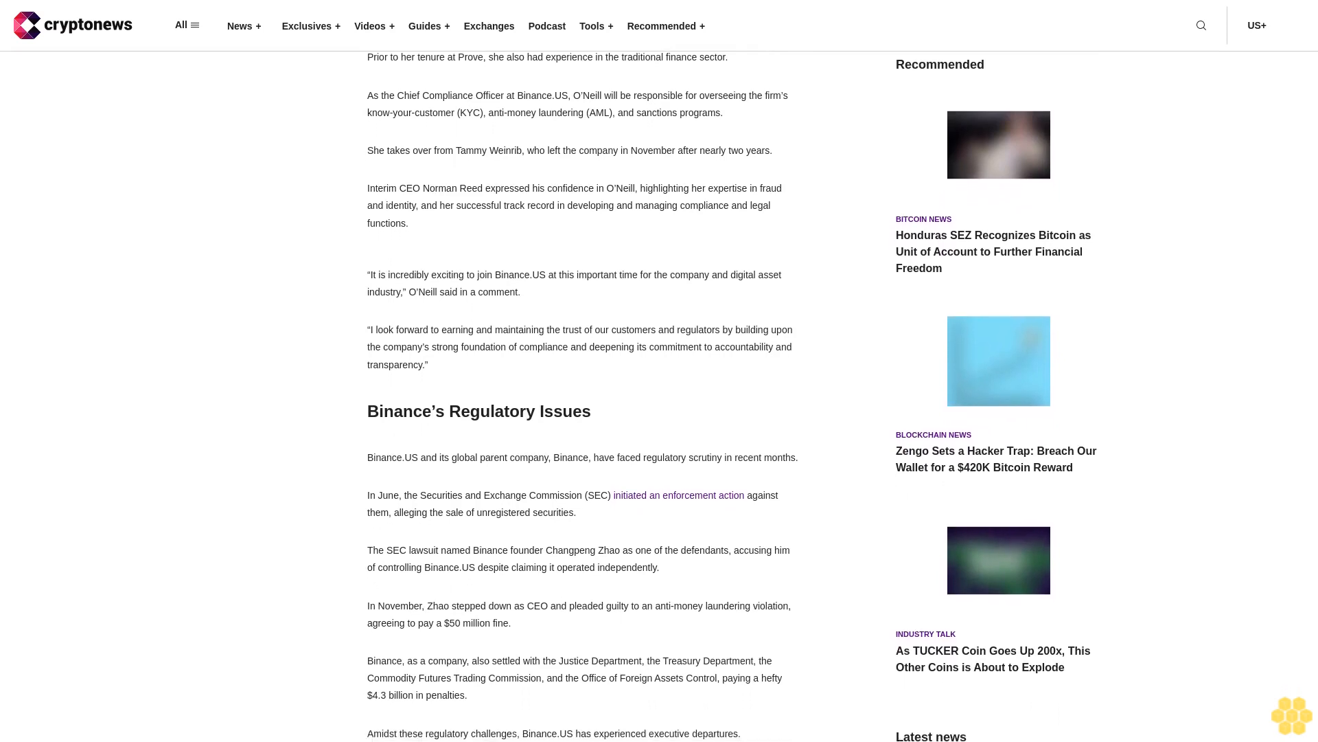
{"action": "scroll", "scroll_direction": "down", "scroll_amount": 3}
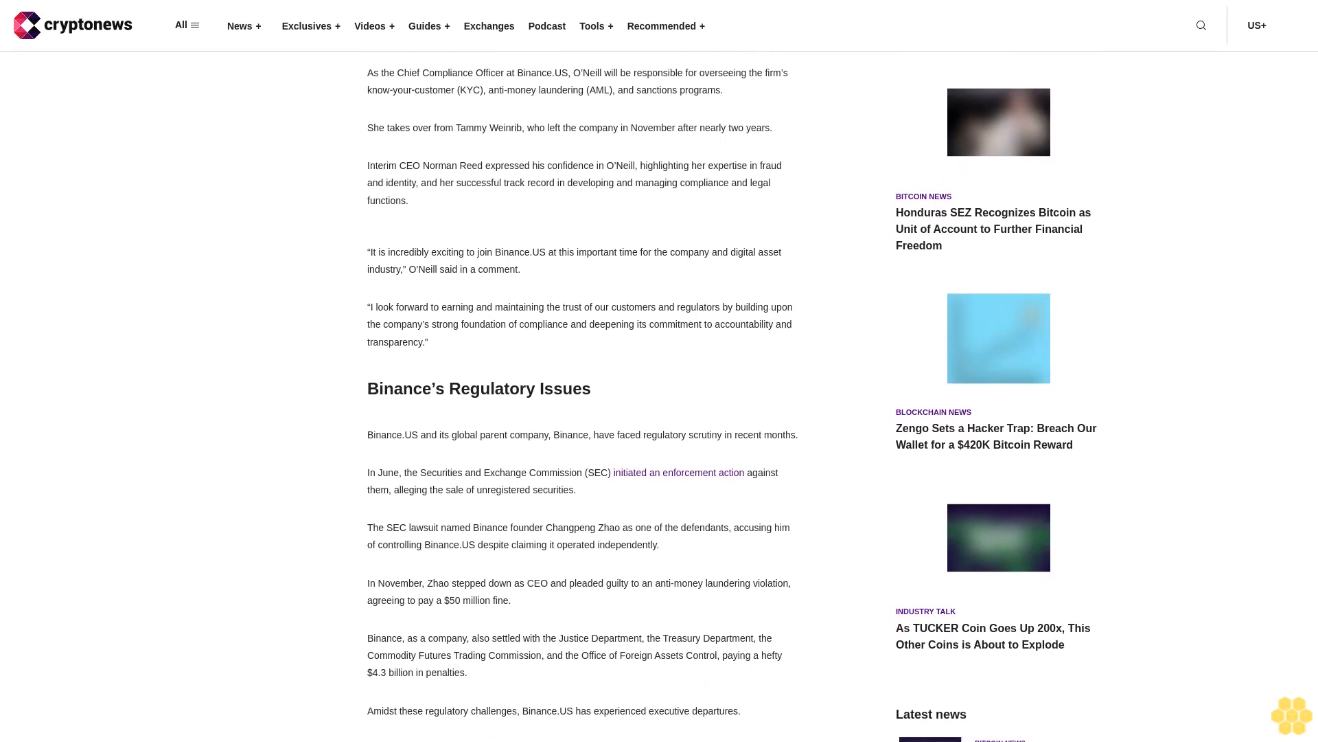
{"action": "scroll", "scroll_direction": "down", "scroll_amount": 3}
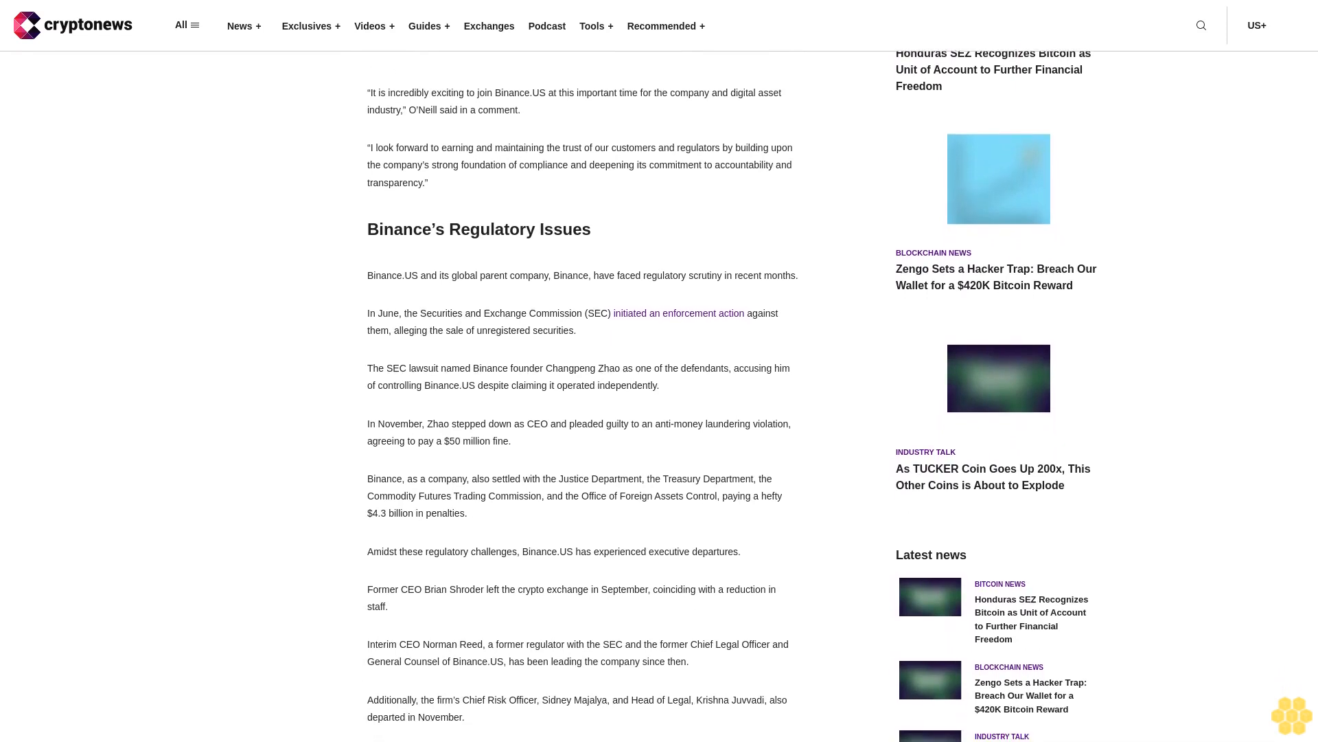
{"action": "scroll", "scroll_direction": "down", "scroll_amount": 3}
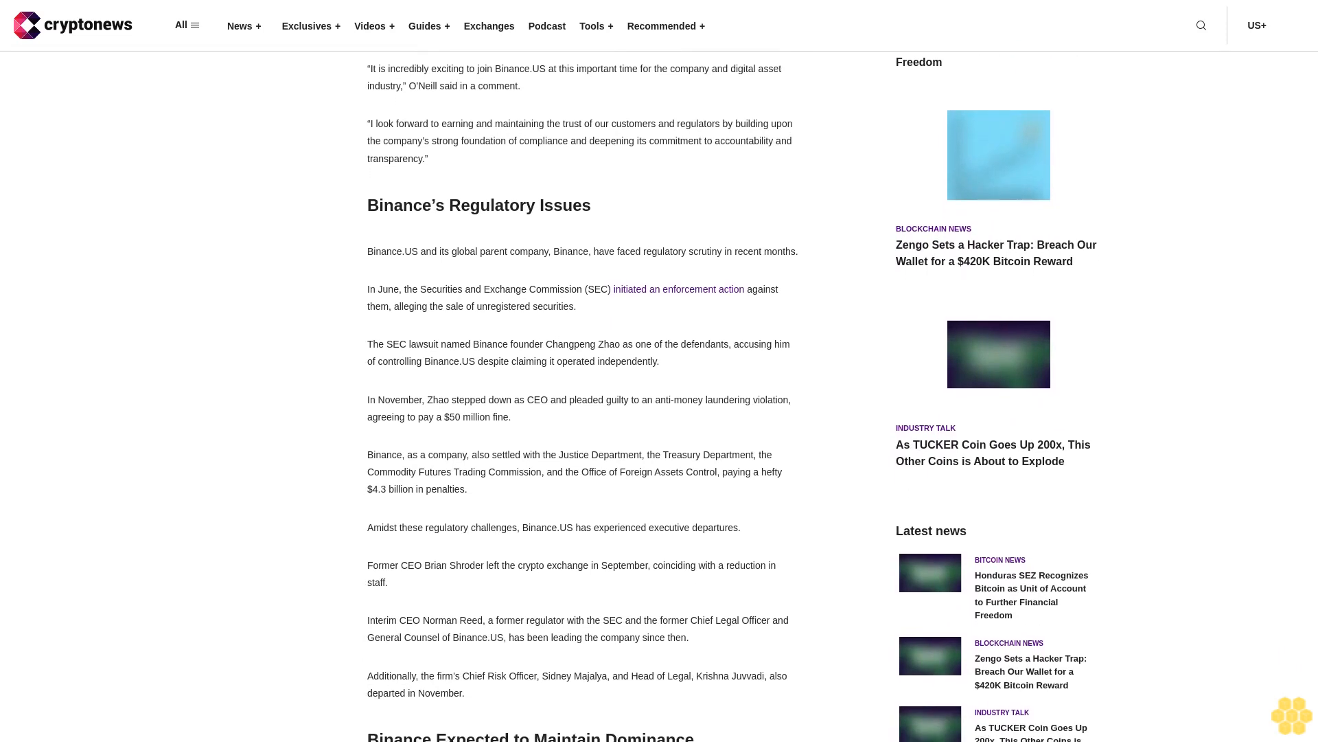
{"action": "scroll", "scroll_direction": "down", "scroll_amount": 3}
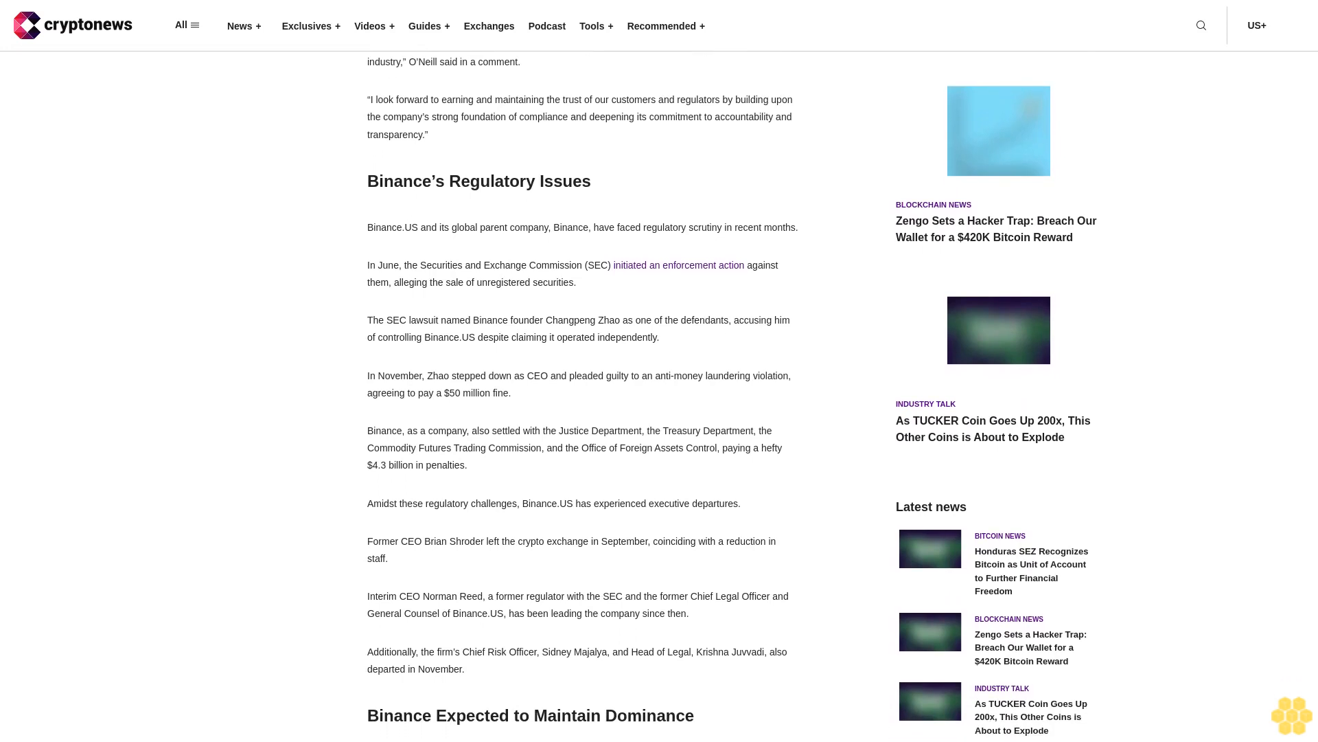
{"action": "scroll", "scroll_direction": "down", "scroll_amount": 3}
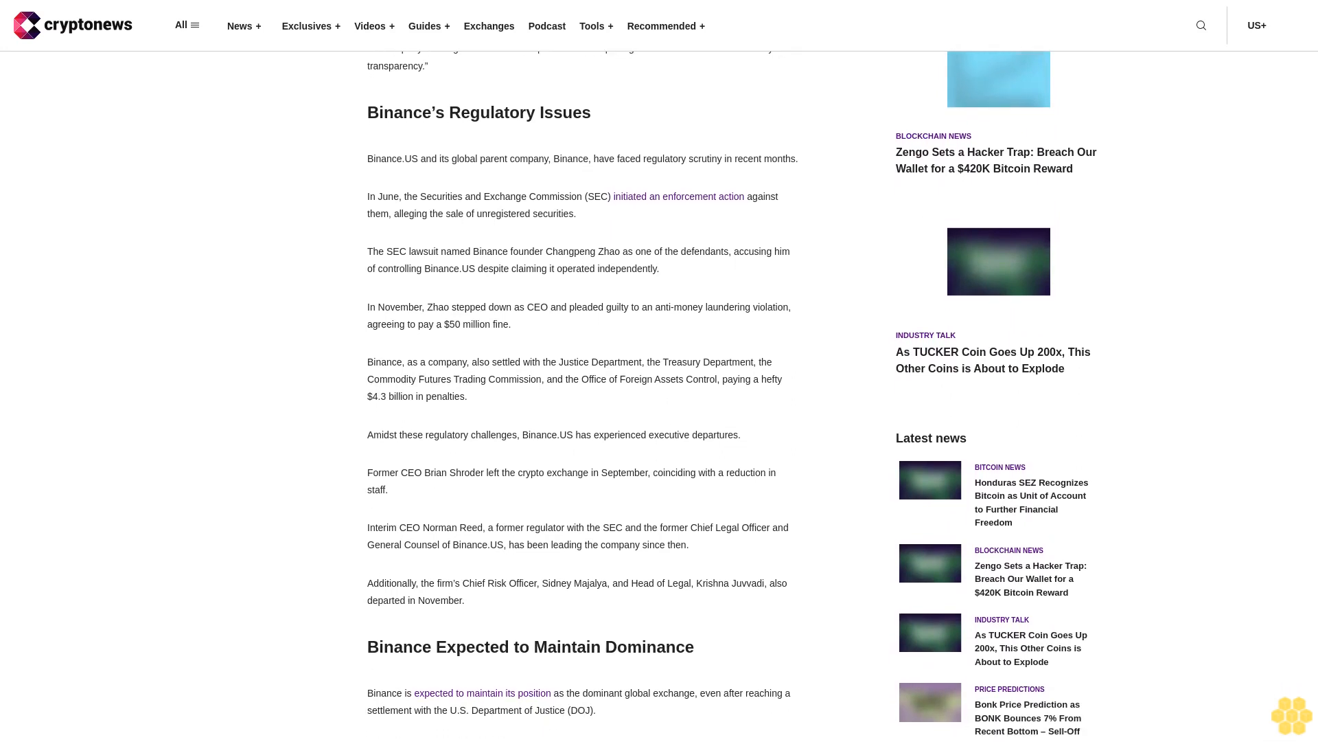
{"action": "scroll", "scroll_direction": "down", "scroll_amount": 3}
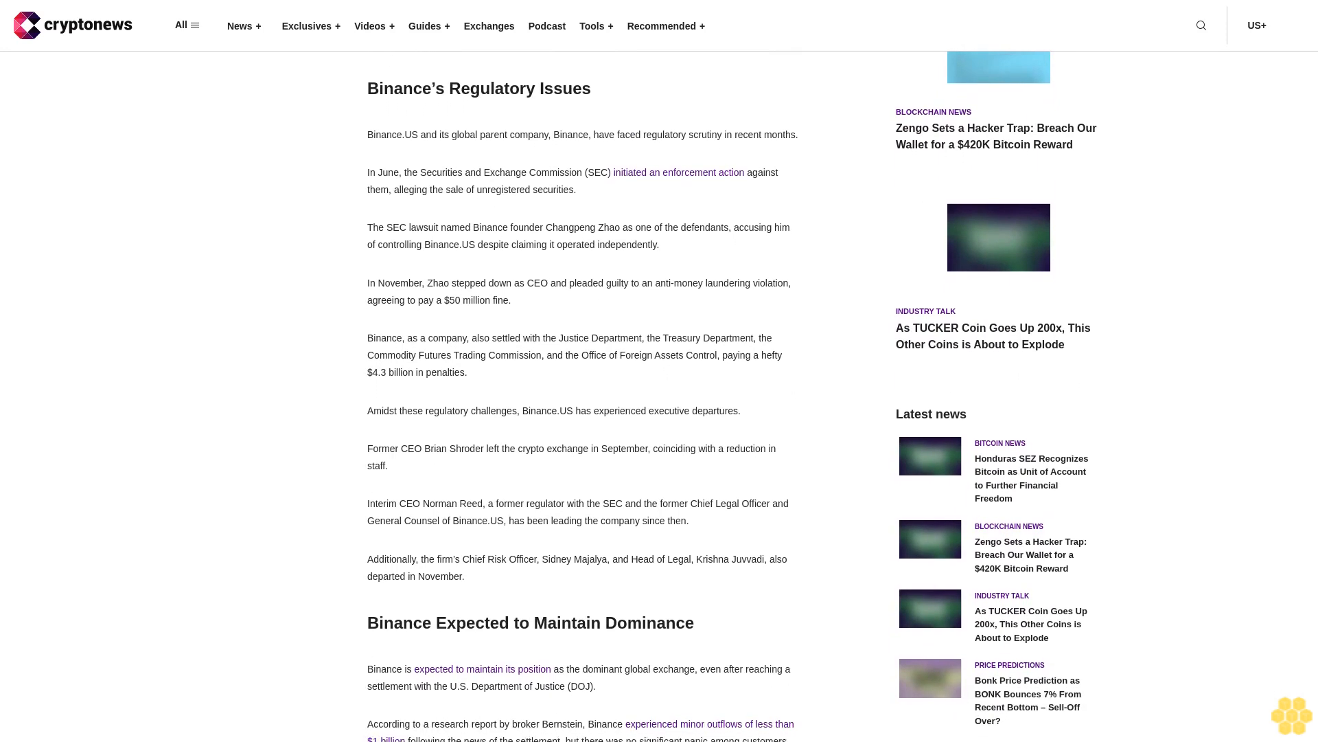
{"action": "scroll", "scroll_direction": "down", "scroll_amount": 3}
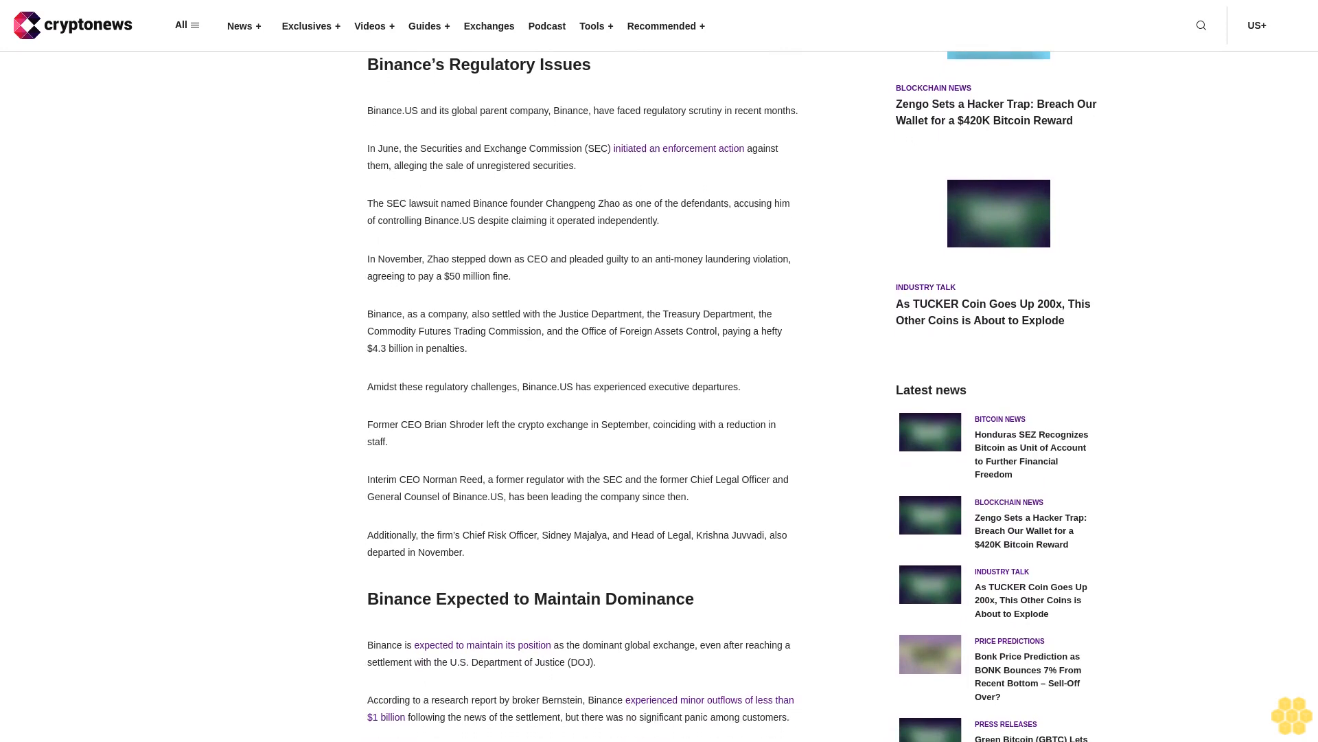
{"action": "scroll", "scroll_direction": "down", "scroll_amount": 3}
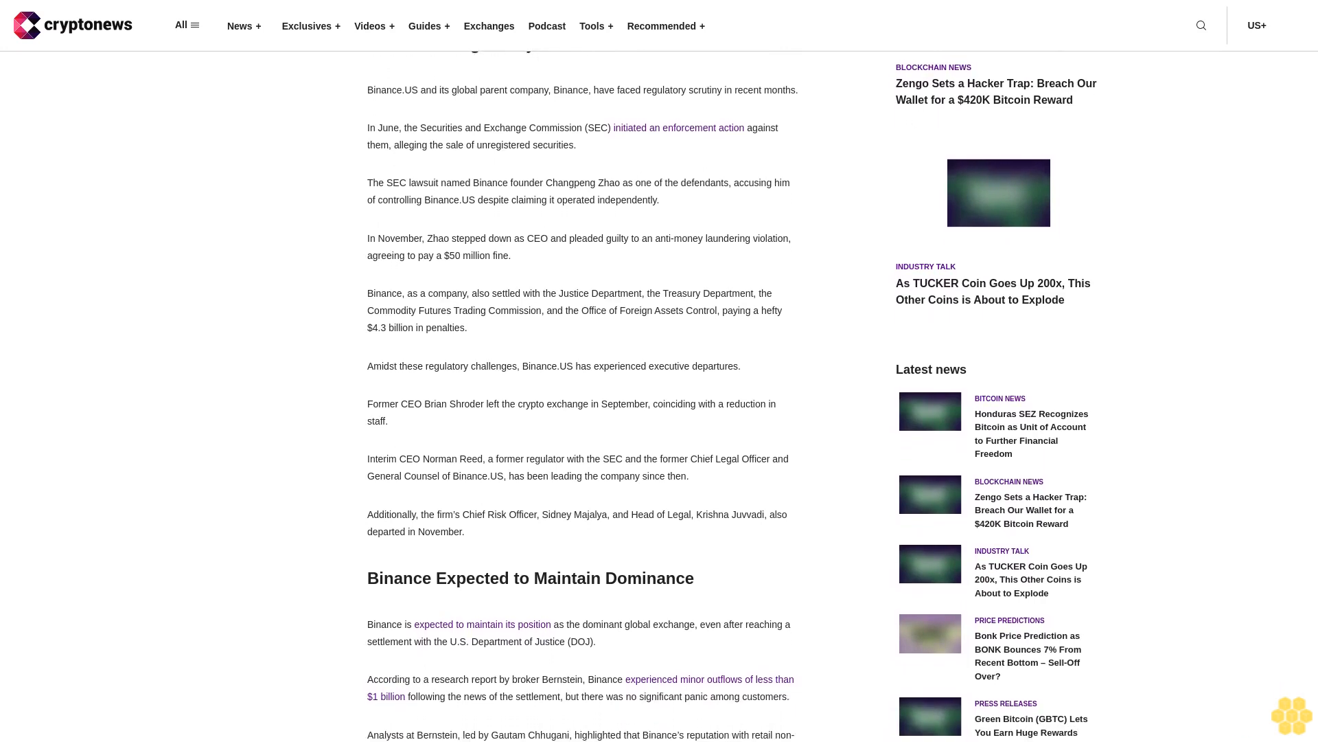
{"action": "scroll", "scroll_direction": "down", "scroll_amount": 3}
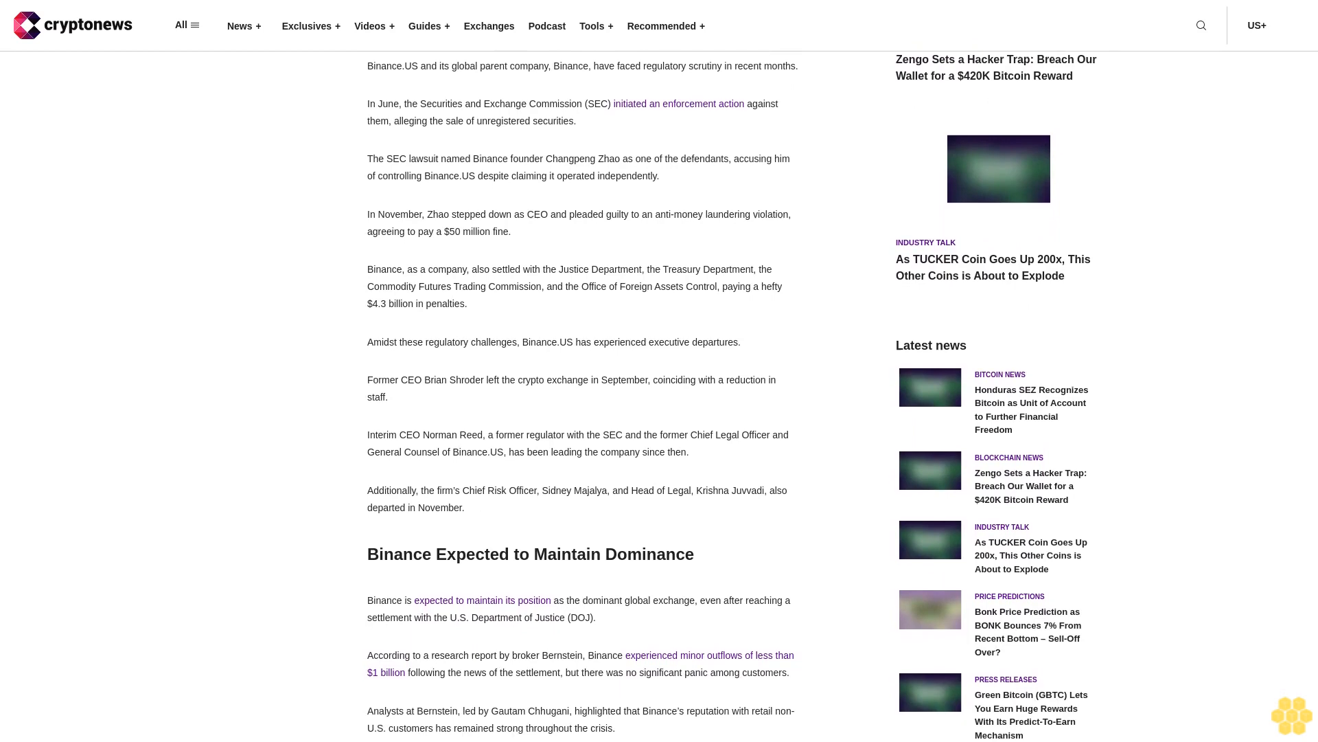
{"action": "scroll", "scroll_direction": "down", "scroll_amount": 3}
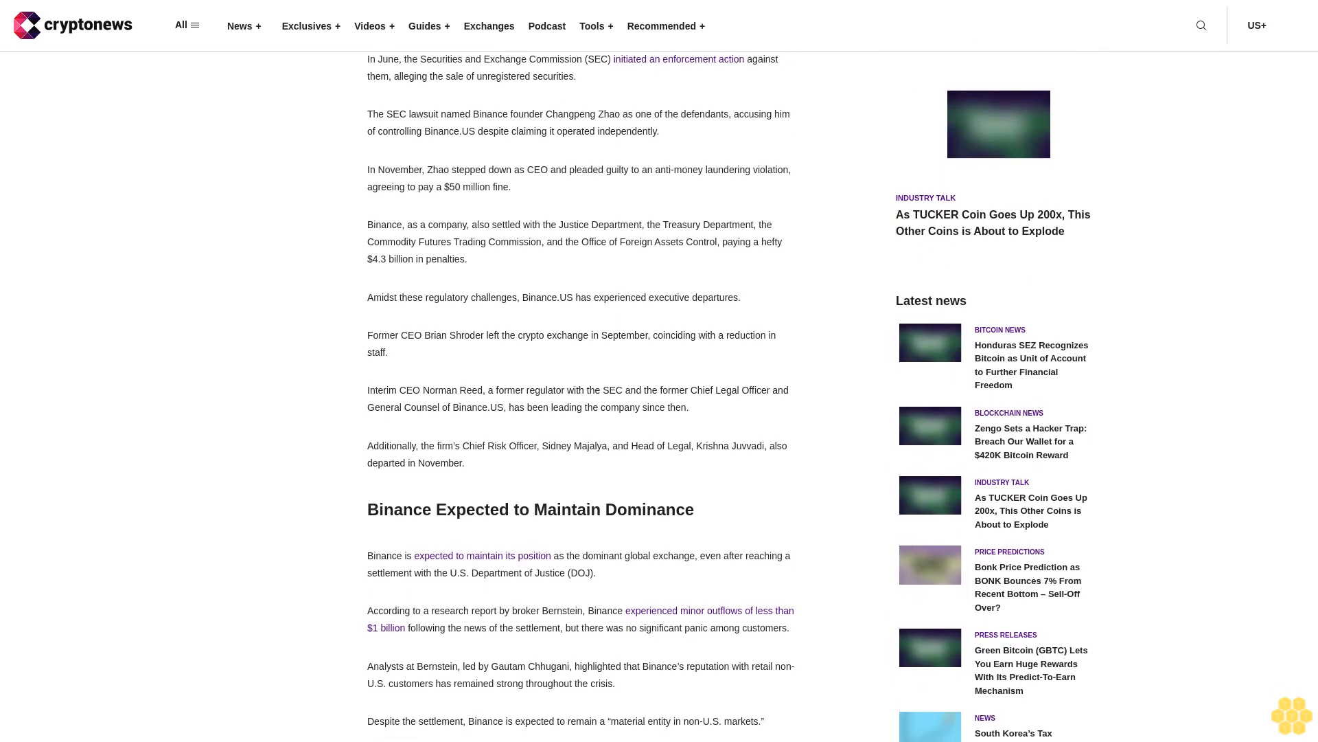
{"action": "scroll", "scroll_direction": "down", "scroll_amount": 3}
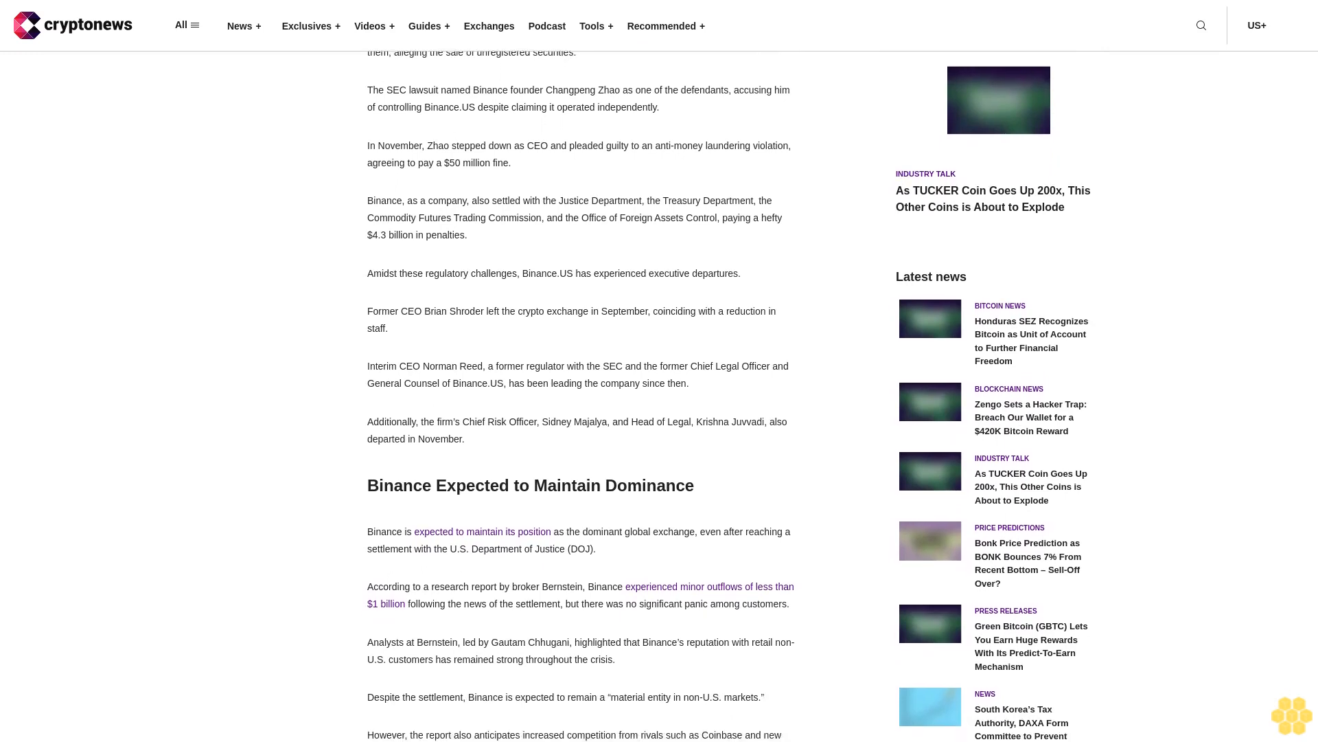
{"action": "scroll", "scroll_direction": "down", "scroll_amount": 3}
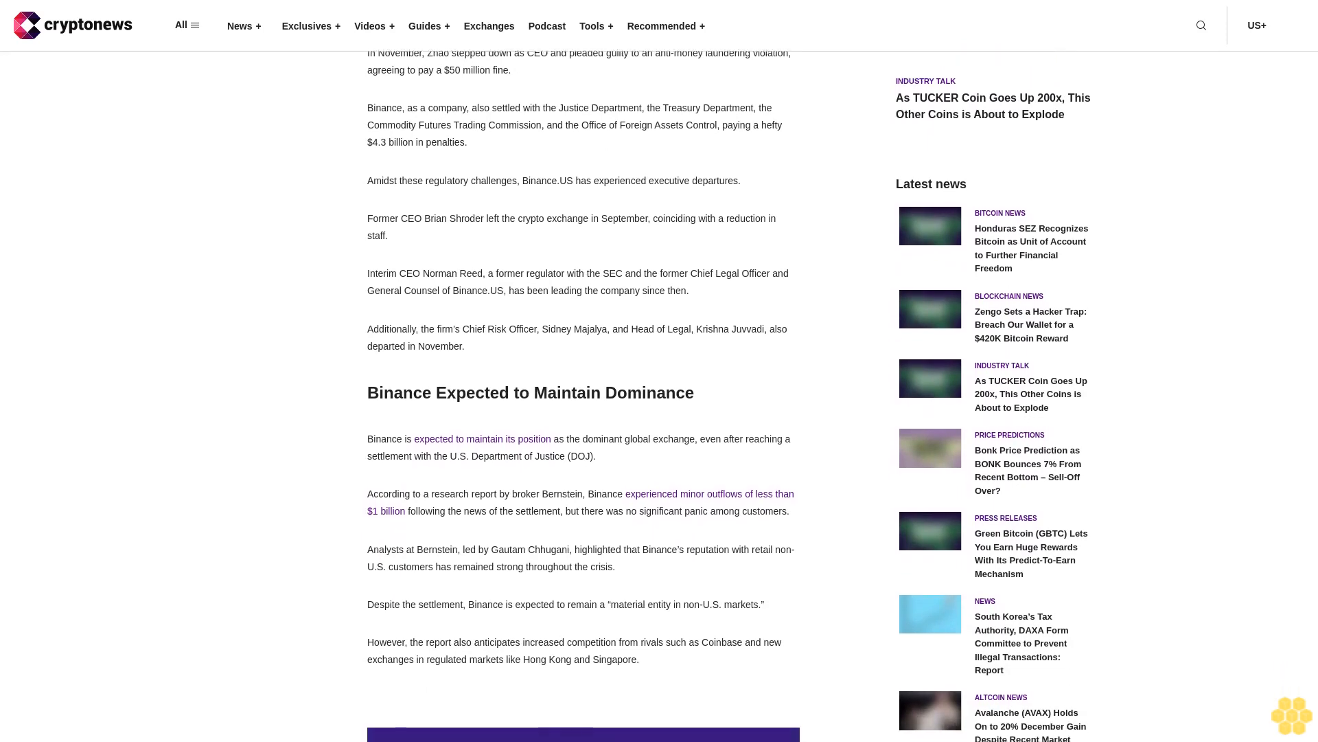
{"action": "scroll", "scroll_direction": "down", "scroll_amount": 3}
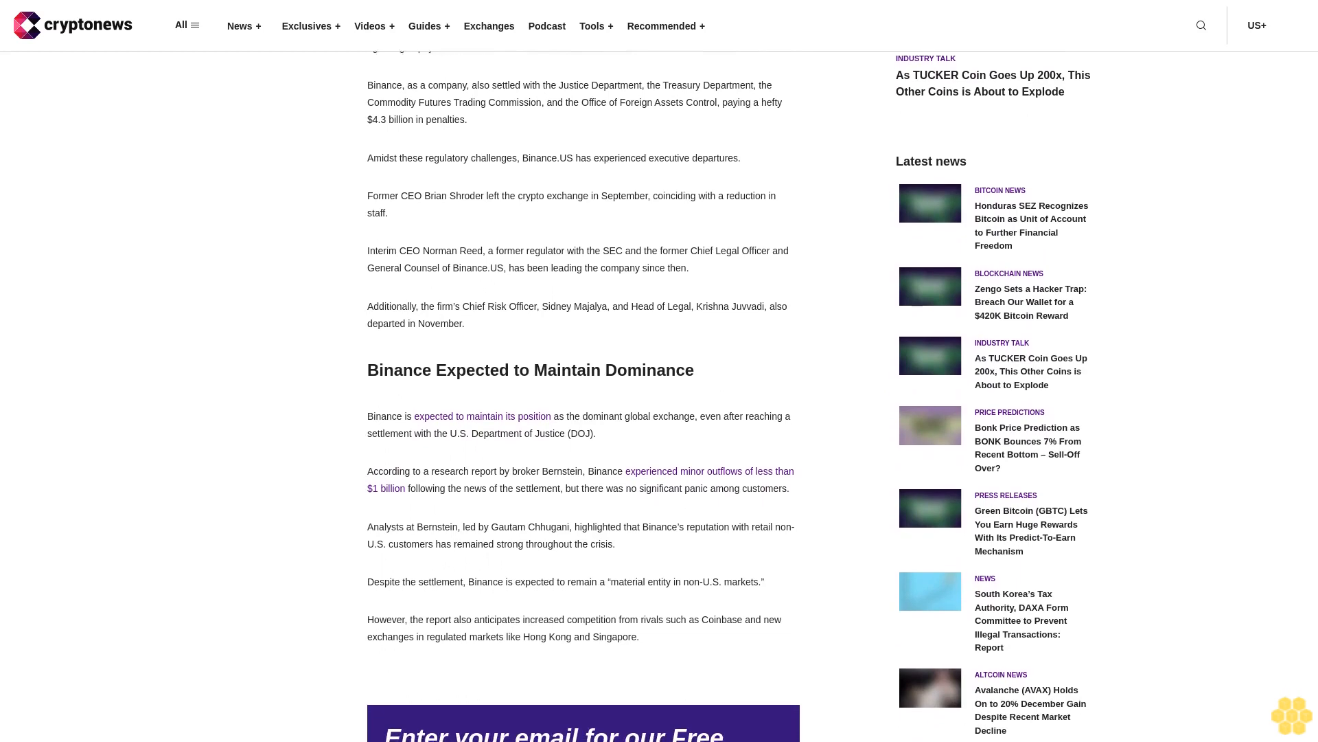
{"action": "scroll", "scroll_direction": "down", "scroll_amount": 3}
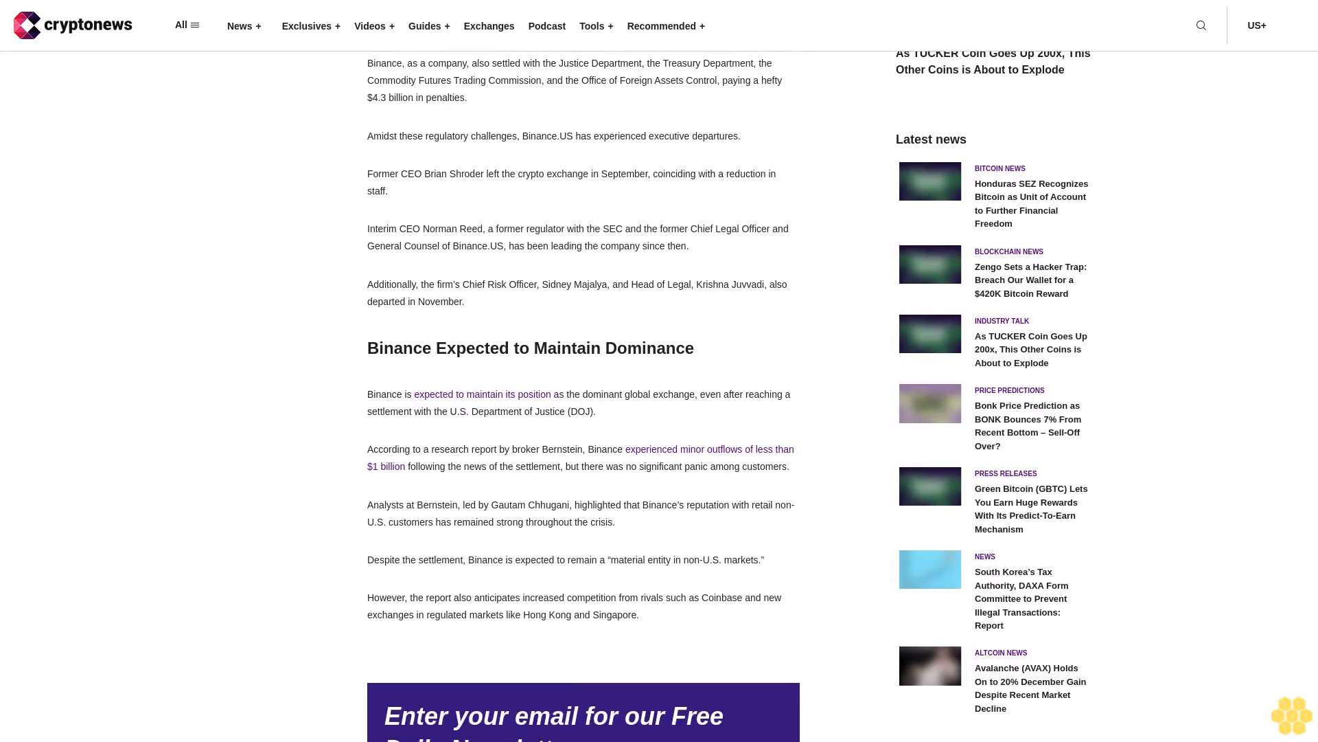
{"action": "scroll", "scroll_direction": "down", "scroll_amount": 3}
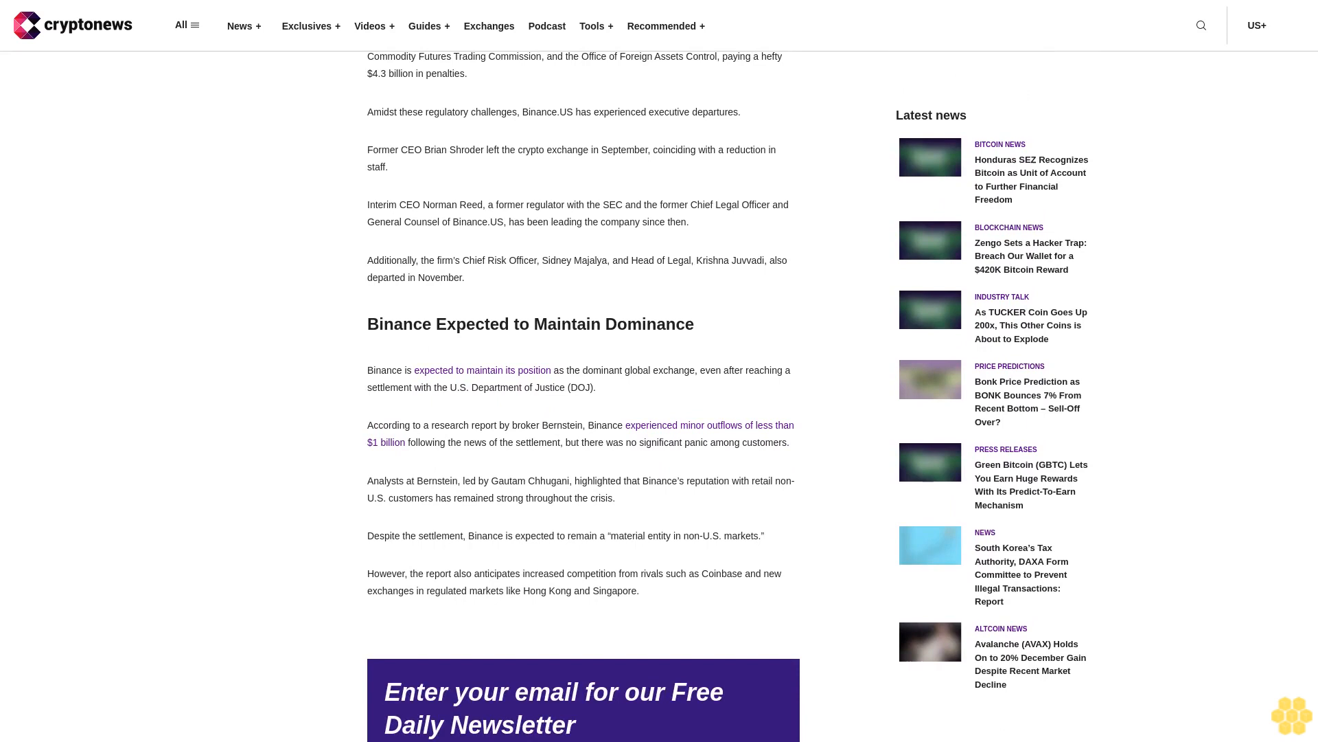
{"action": "scroll", "scroll_direction": "down", "scroll_amount": 3}
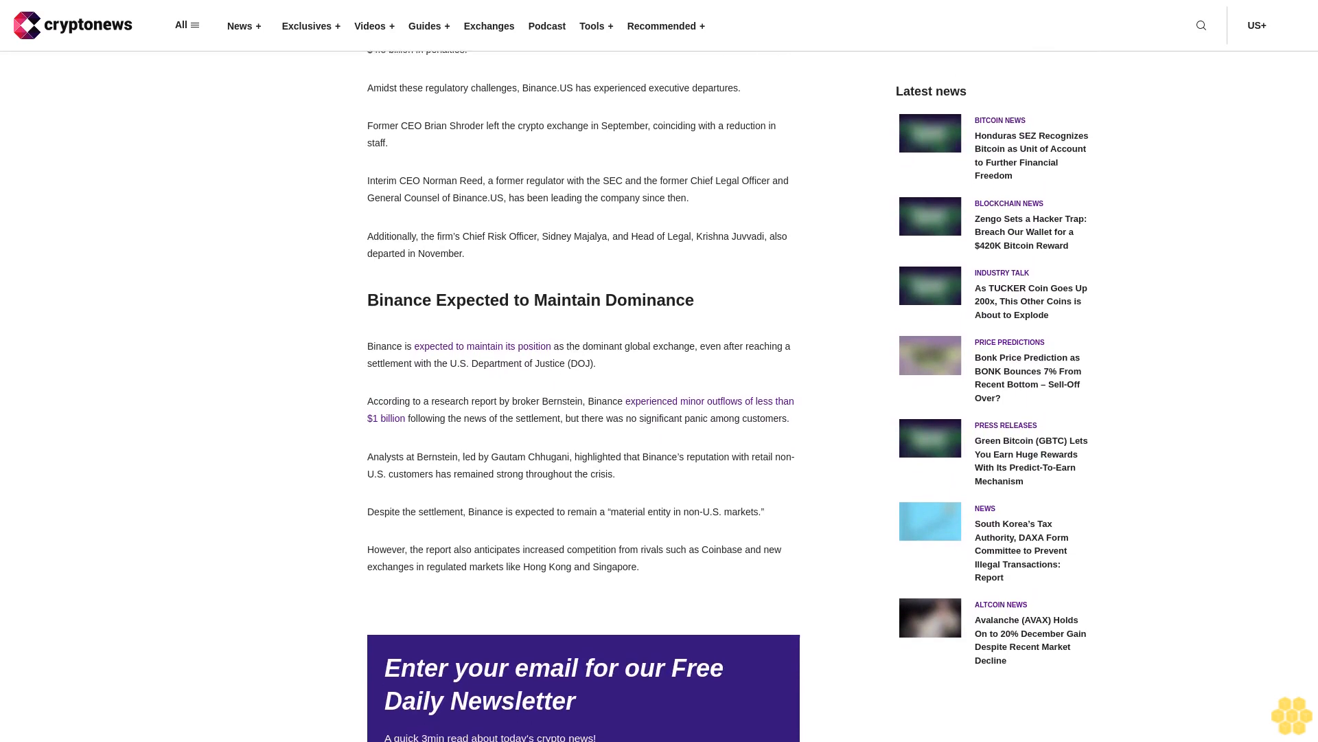
{"action": "scroll", "scroll_direction": "down", "scroll_amount": 3}
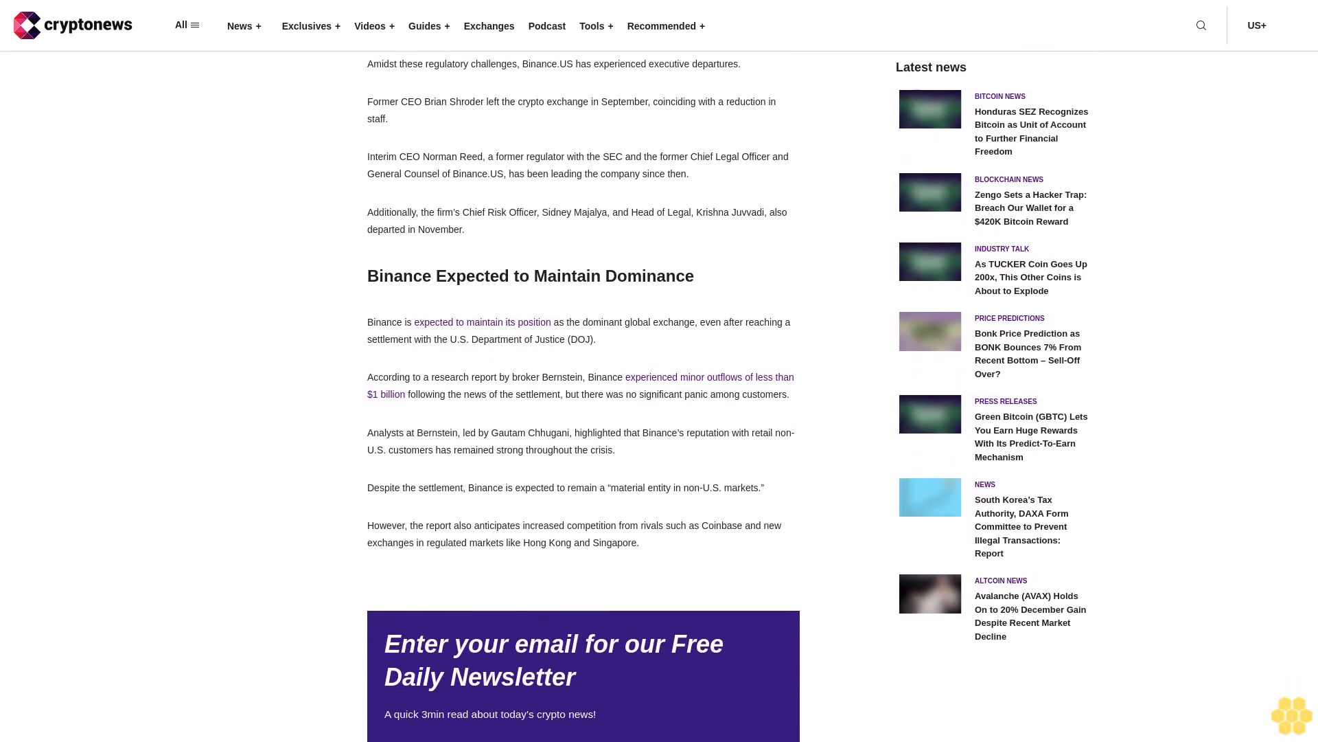
{"action": "scroll", "scroll_direction": "down", "scroll_amount": 3}
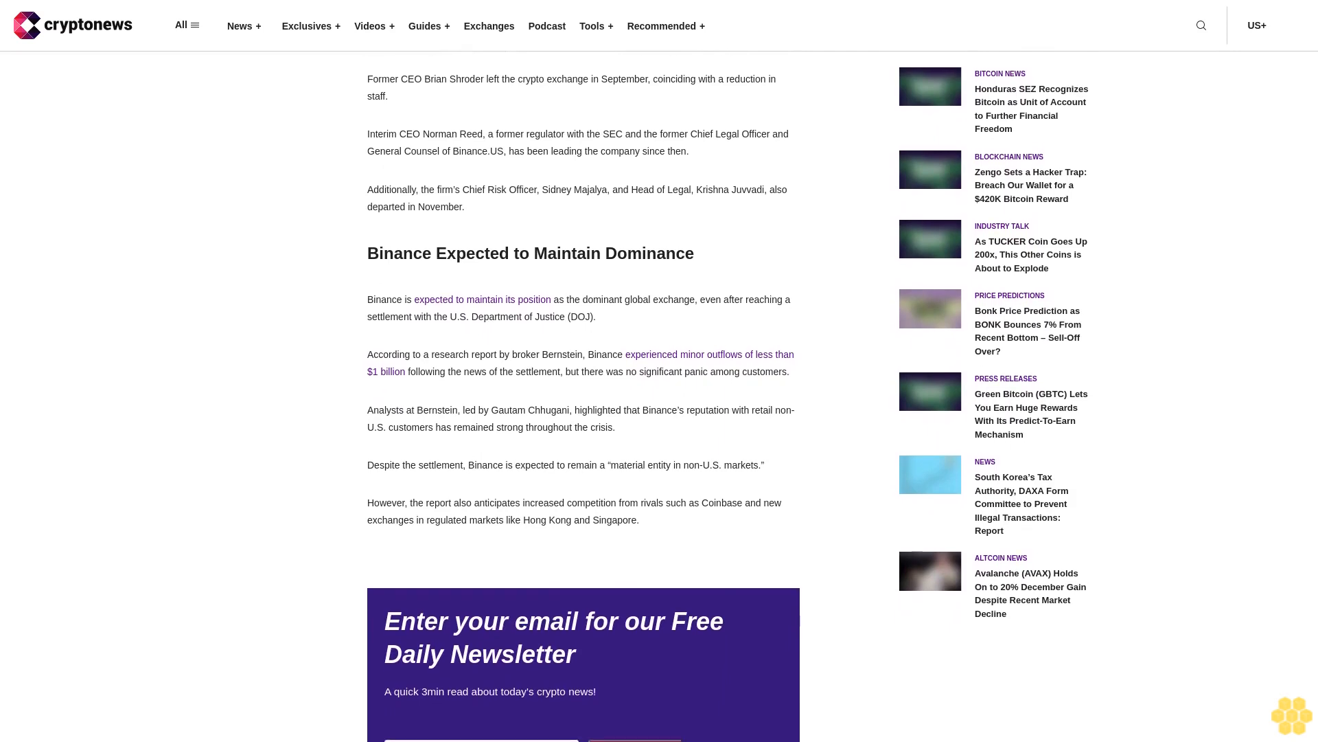
{"action": "scroll", "scroll_direction": "down", "scroll_amount": 3}
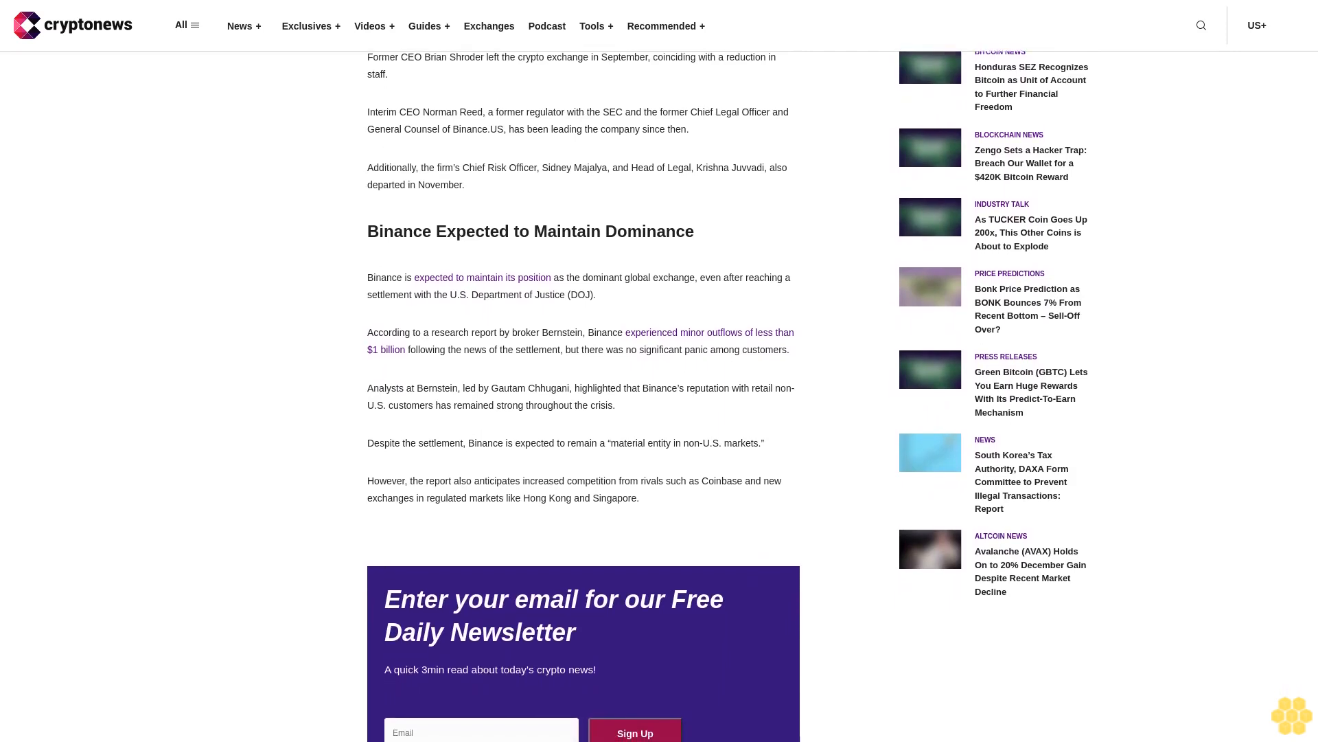
{"action": "scroll", "scroll_direction": "down", "scroll_amount": 3}
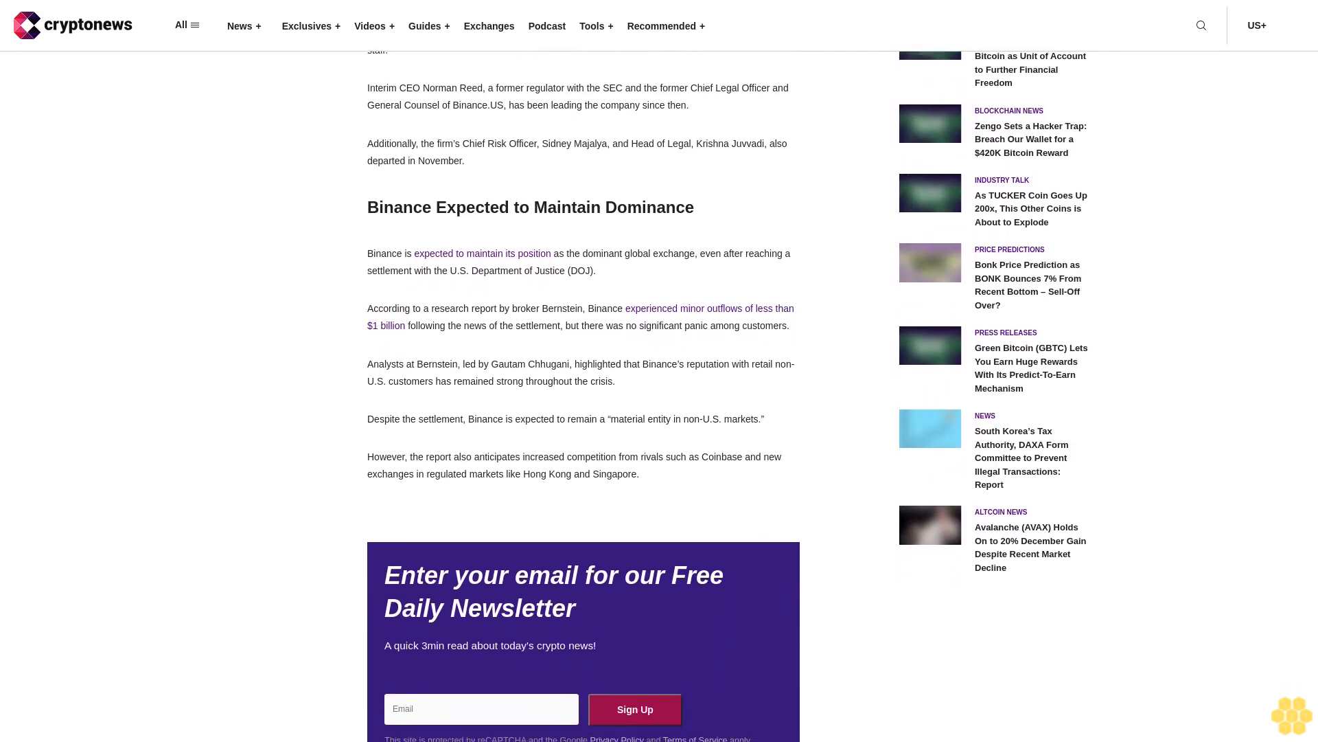
{"action": "scroll", "scroll_direction": "down", "scroll_amount": 3}
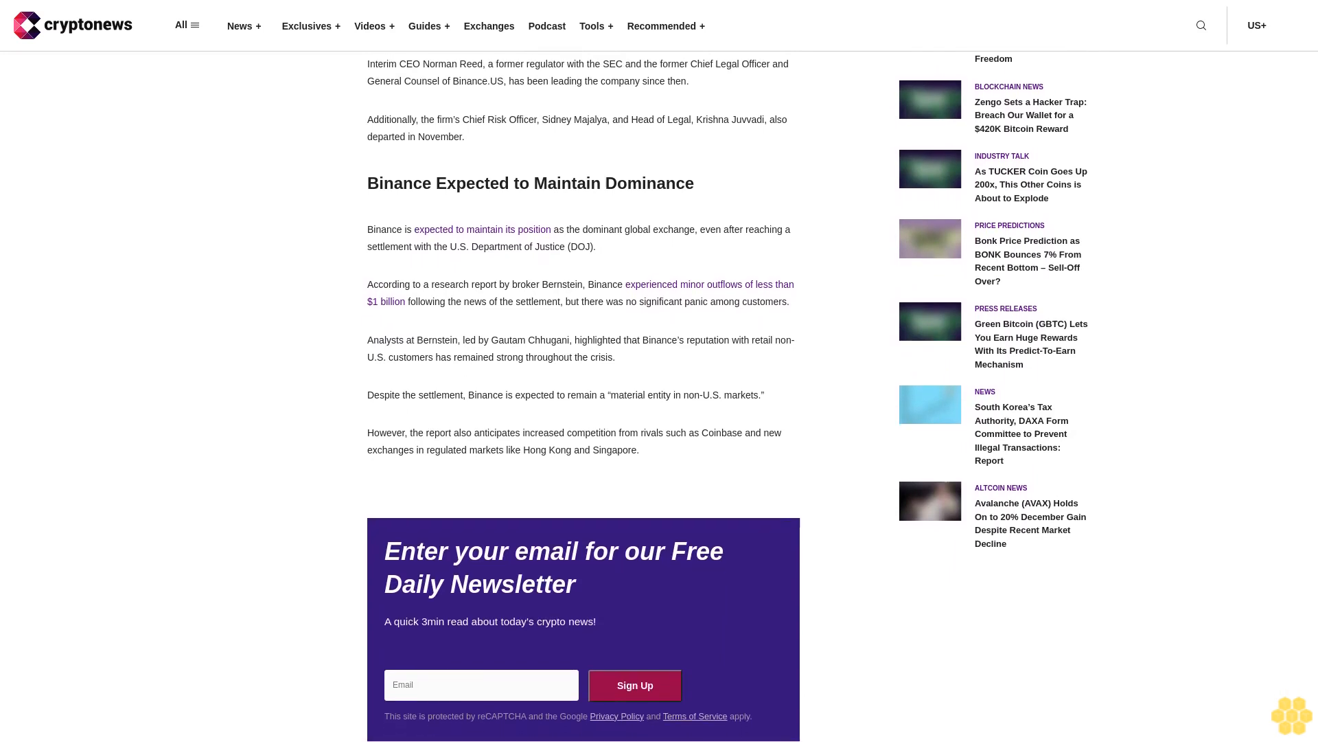
{"action": "scroll", "scroll_direction": "down", "scroll_amount": 3}
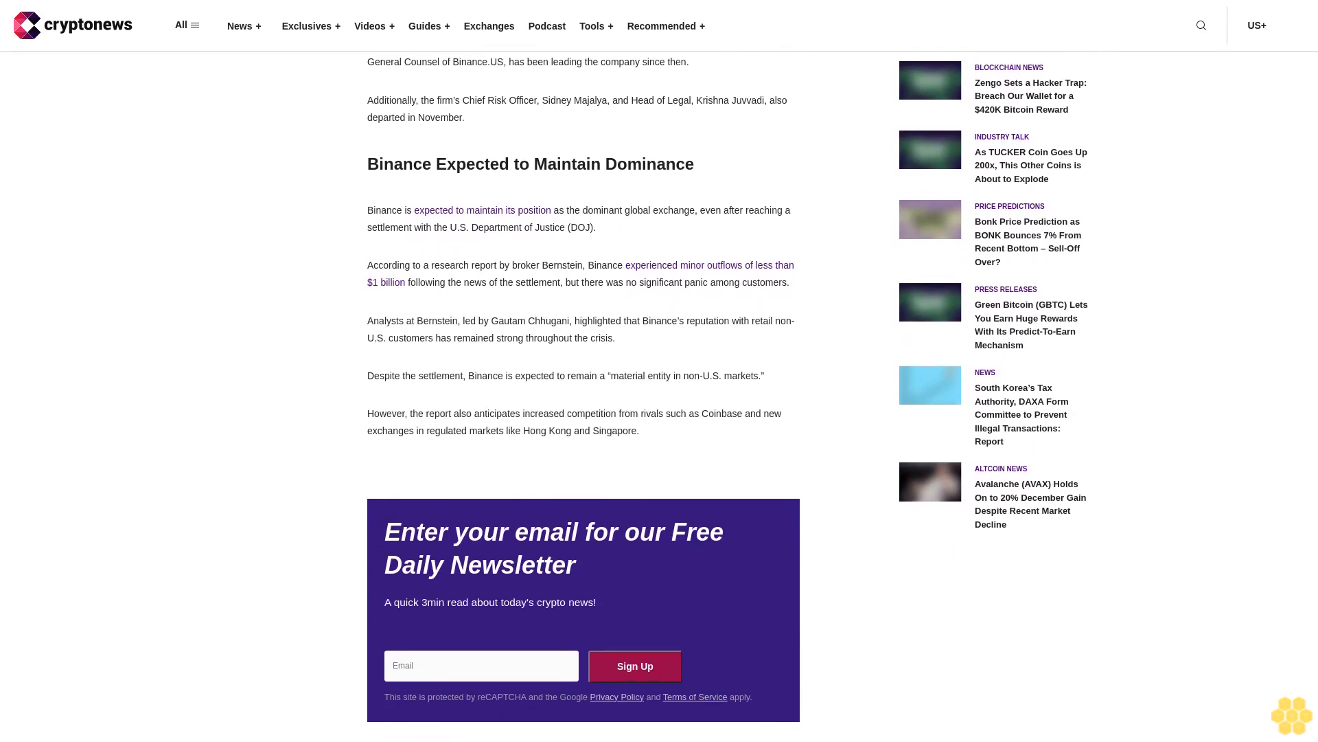